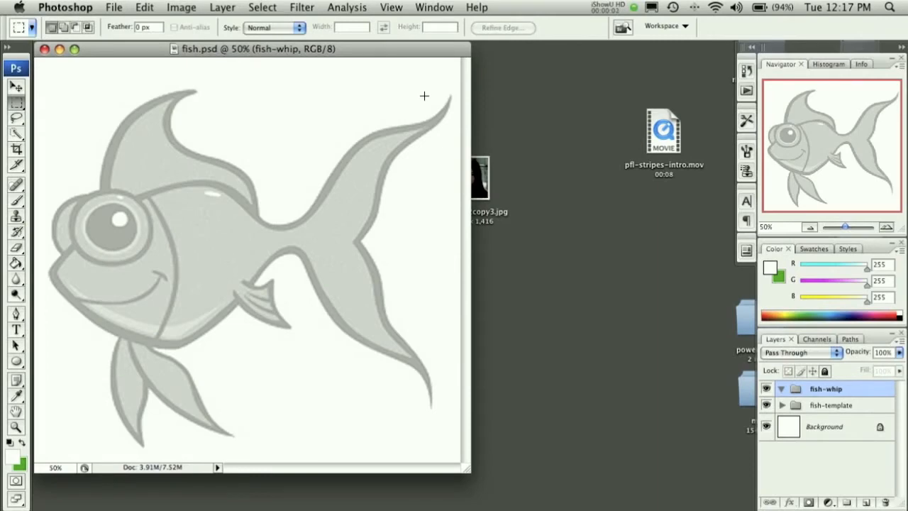
mouse_move(243, 161)
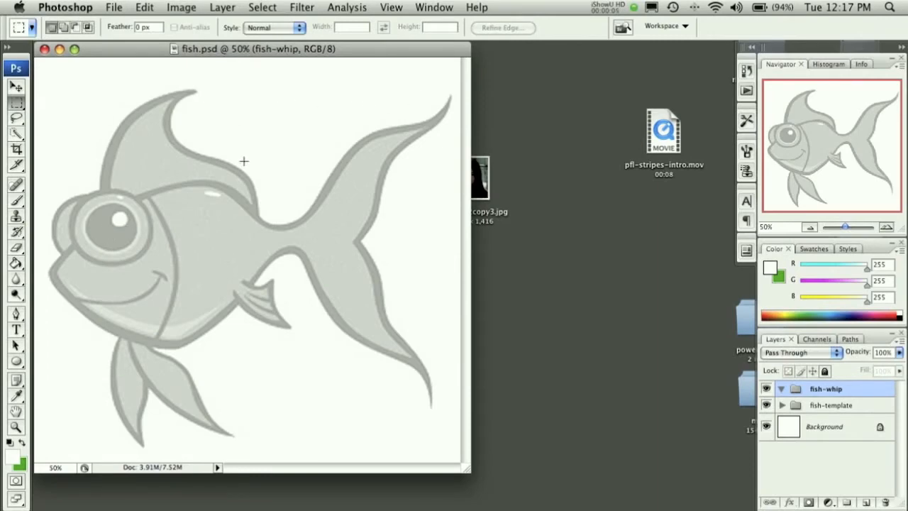
mouse_move(210, 325)
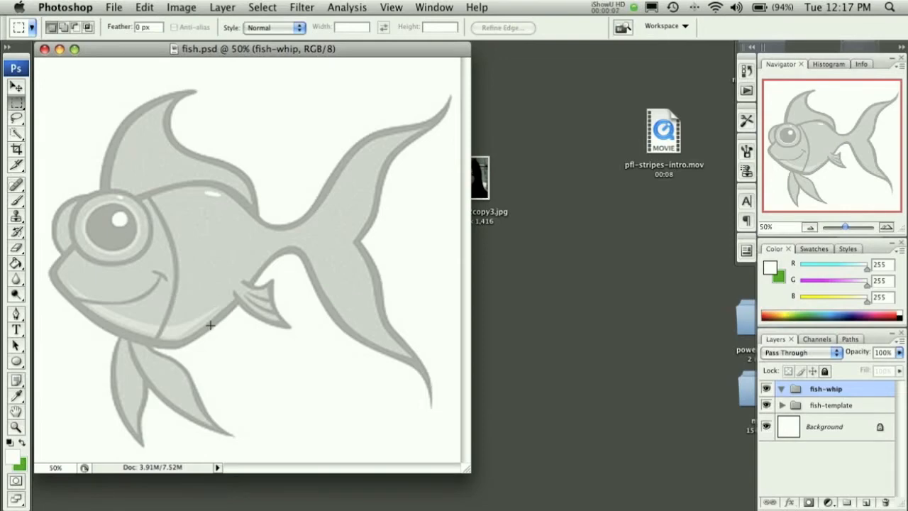
mouse_move(244, 317)
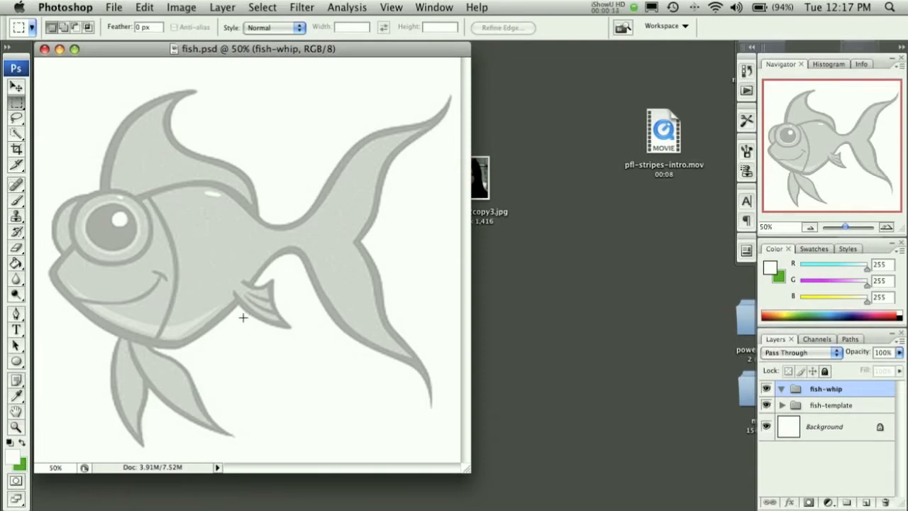
mouse_move(270, 309)
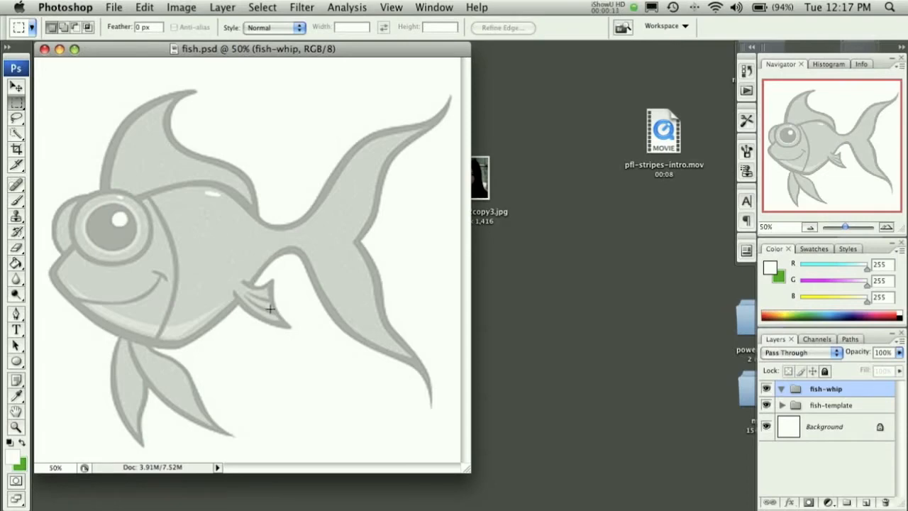
mouse_move(275, 304)
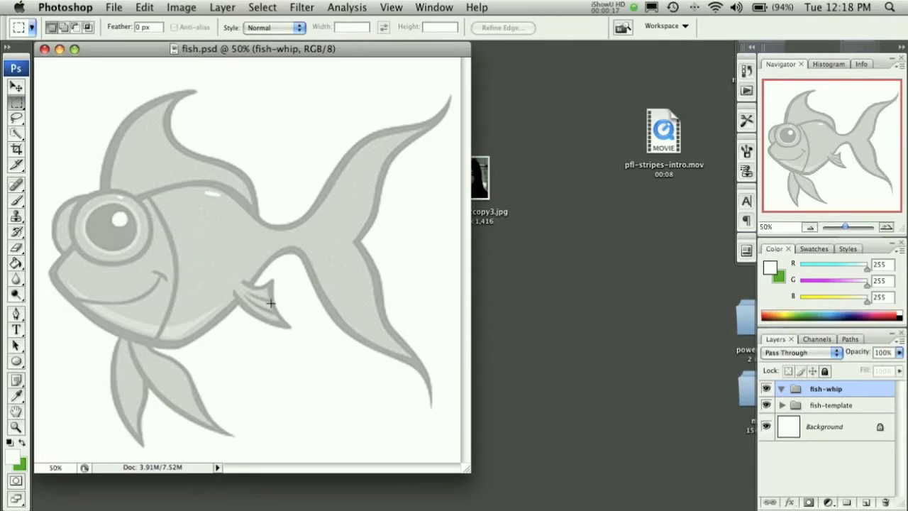
mouse_move(276, 300)
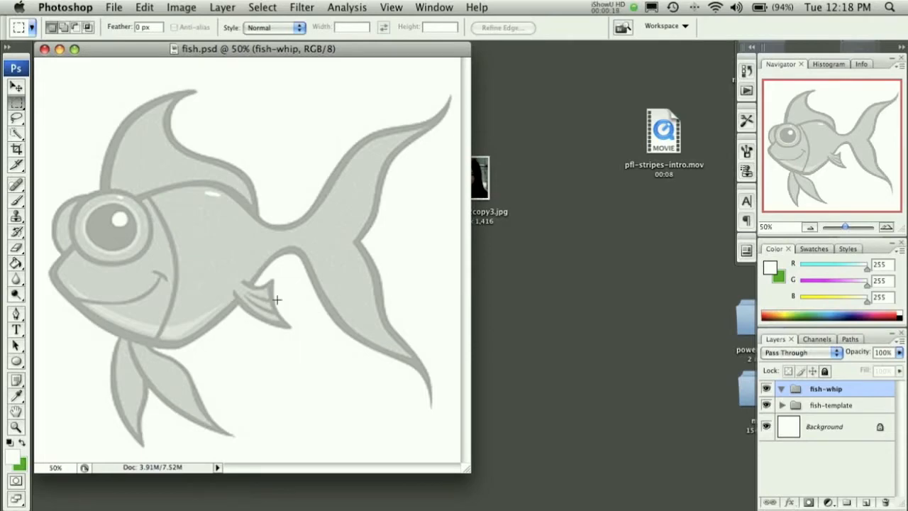
mouse_move(277, 256)
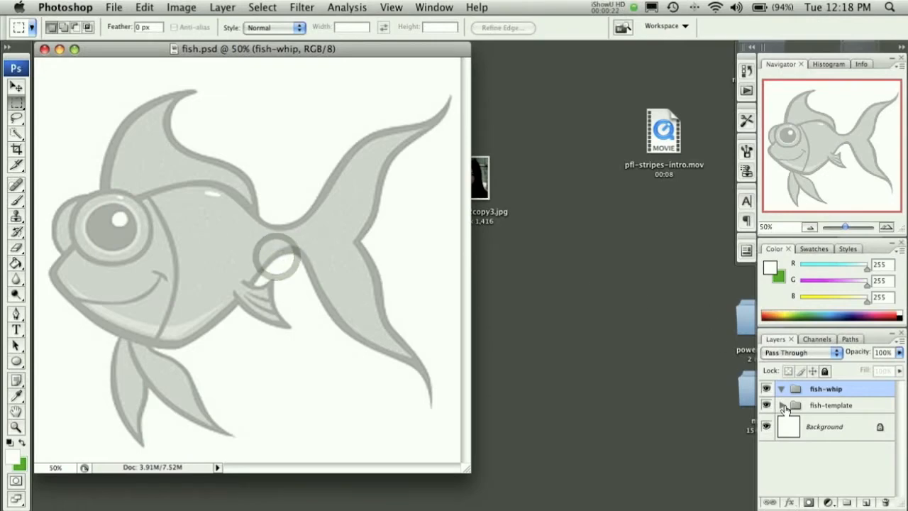
Expand the fish-template group, preview the coloured fish on Layer 1 and hide it again
click(780, 405)
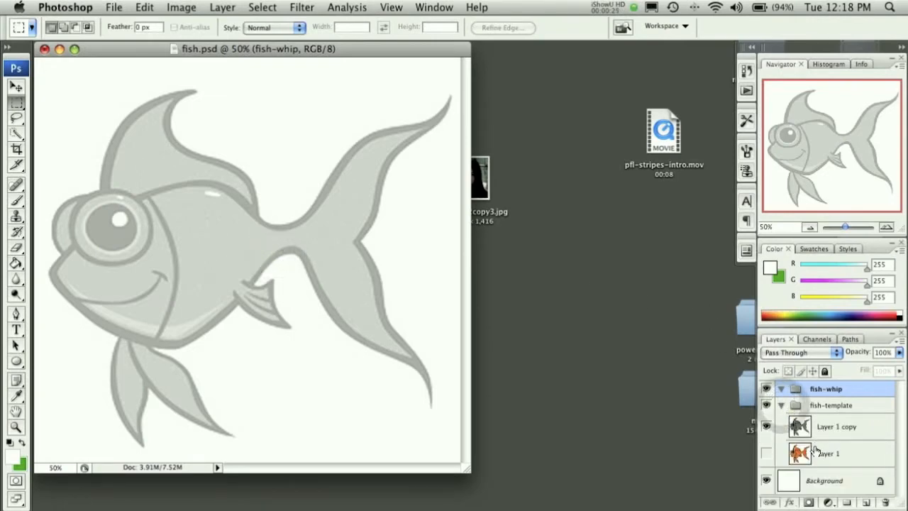
click(767, 453)
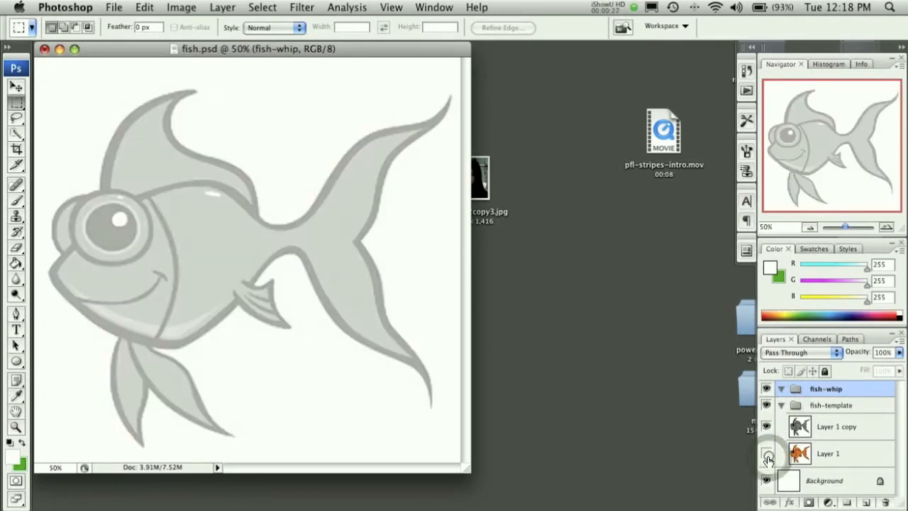
click(837, 426)
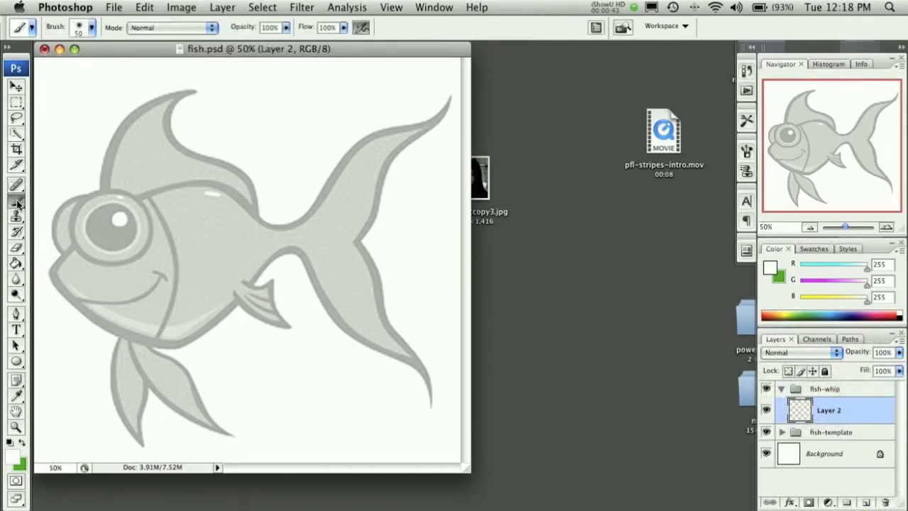
Set a 15 px brush at about 91% hardness with black foreground, undoing the test stroke
click(78, 27)
text(5)
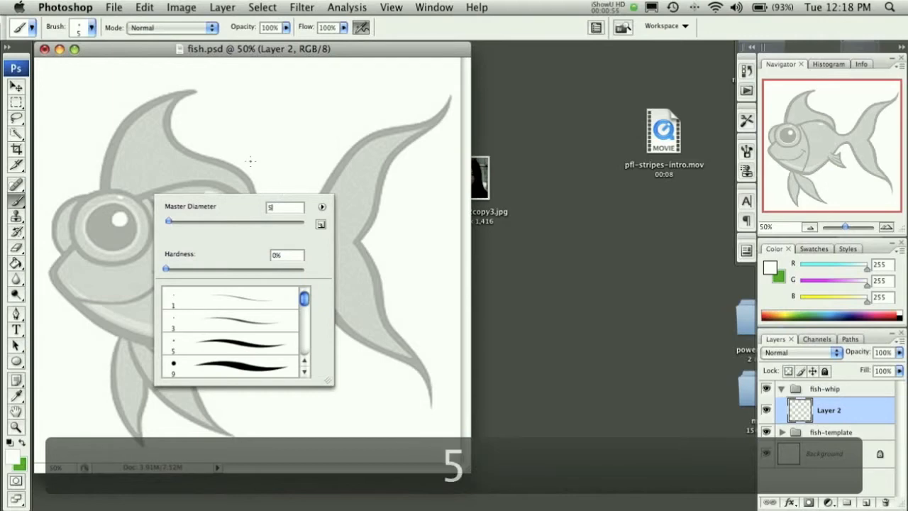
click(255, 156)
text(15)
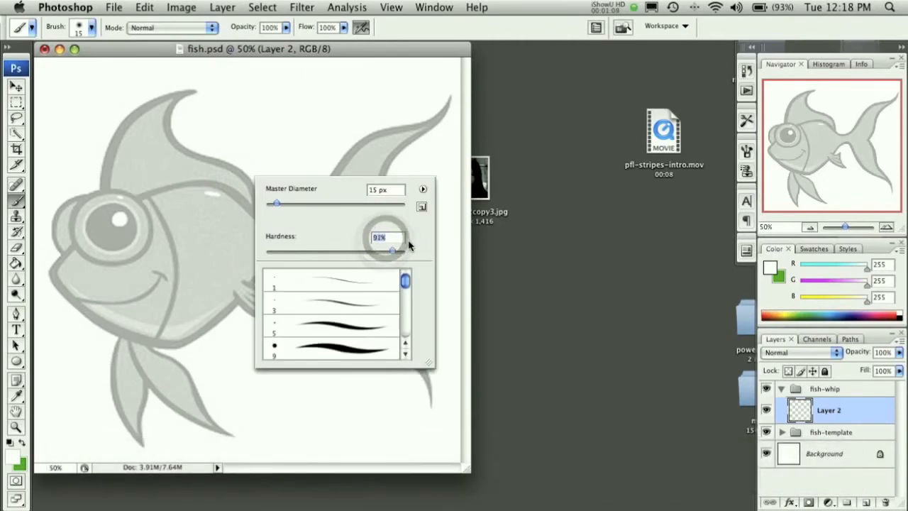
drag(392, 249, 404, 250)
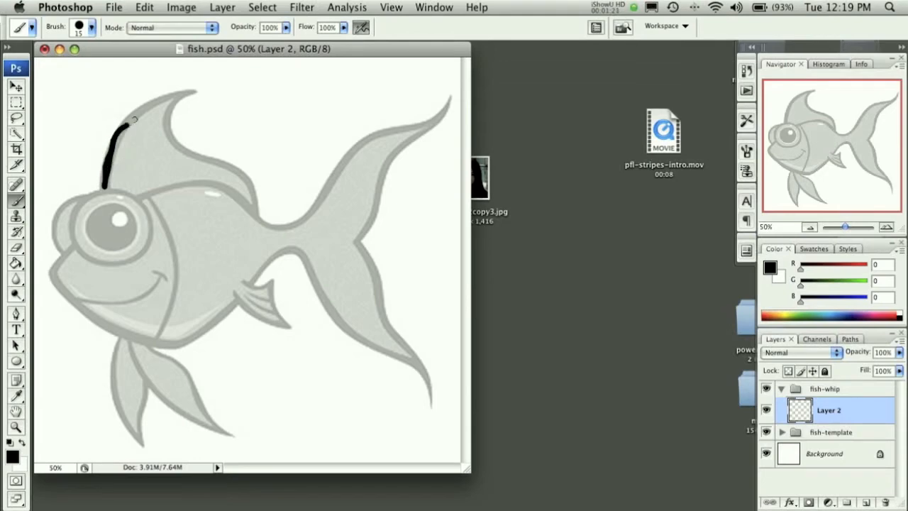
key(cmd+z)
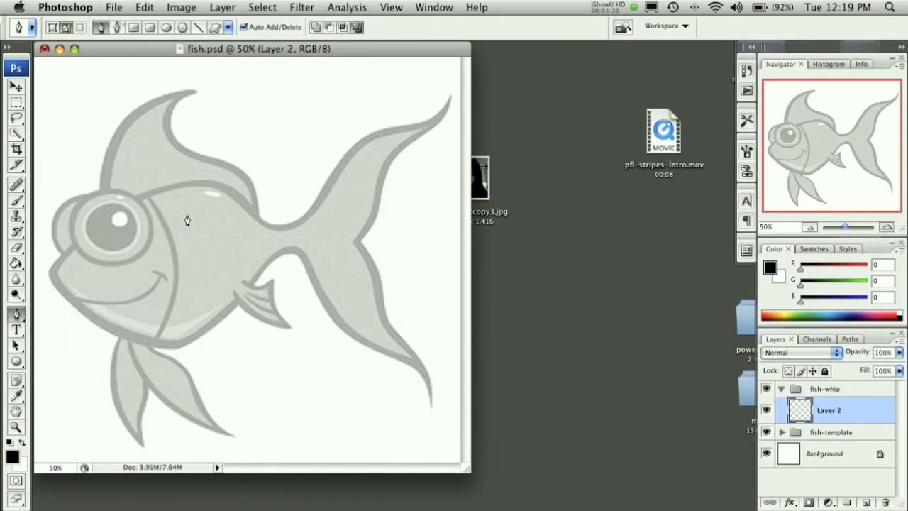
mouse_move(93, 279)
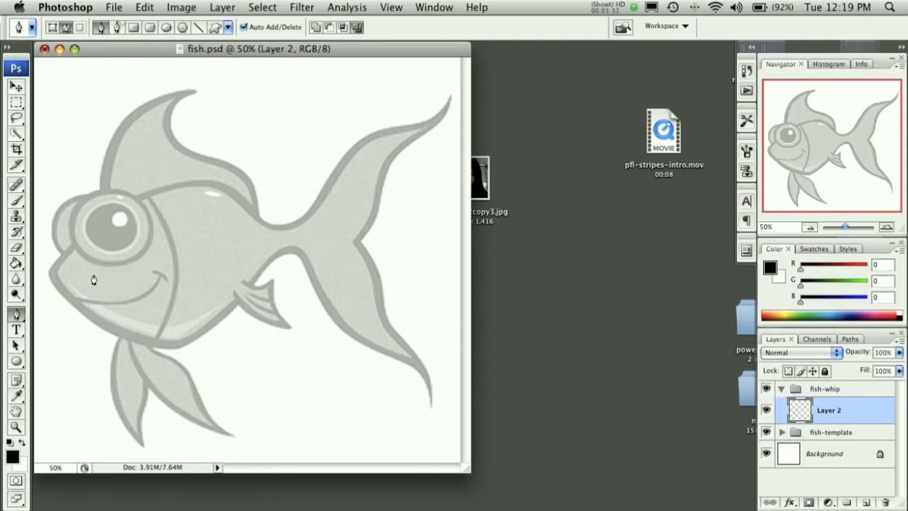
mouse_move(95, 243)
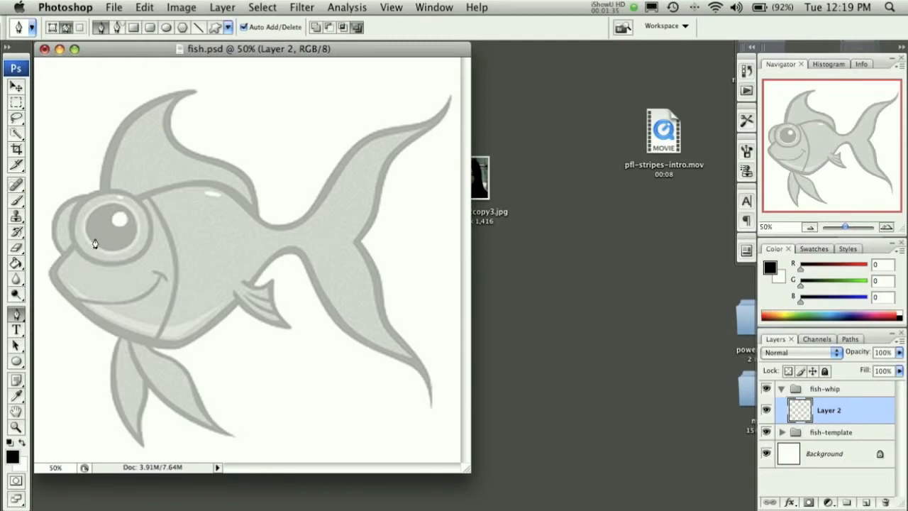
mouse_move(137, 206)
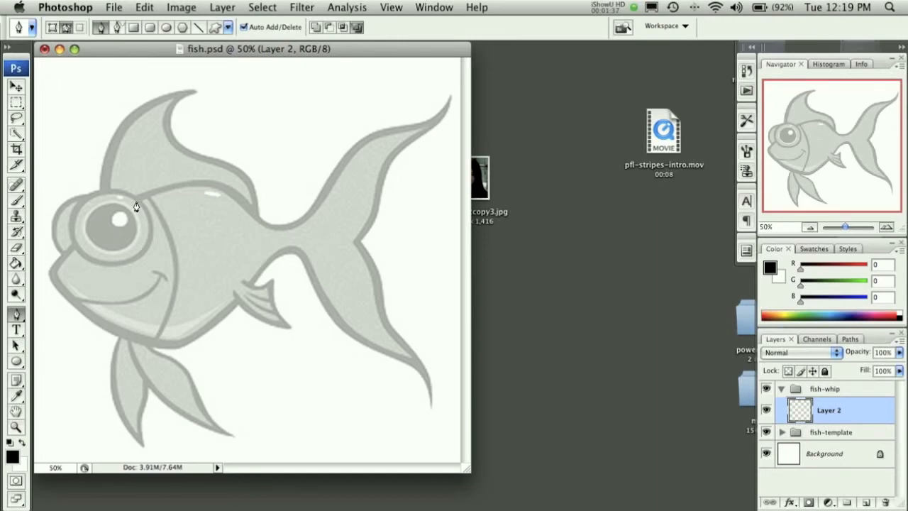
mouse_move(105, 197)
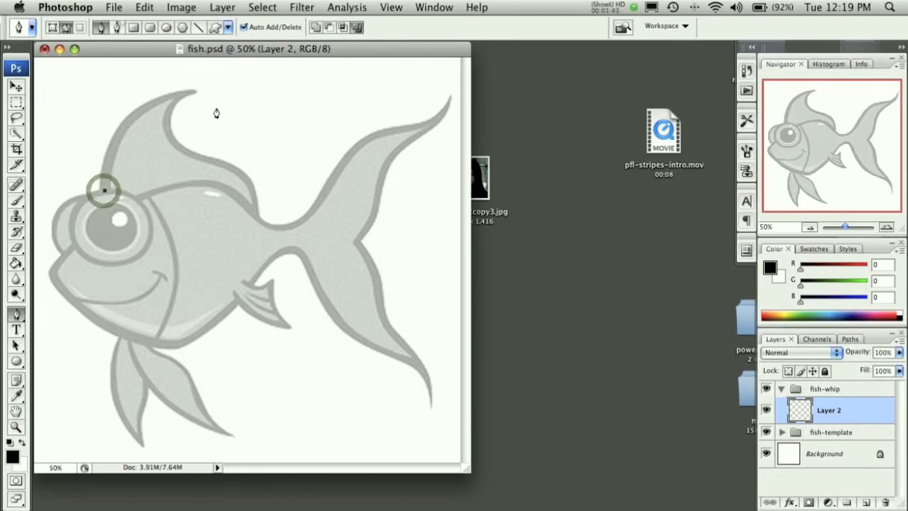
Place Pen anchors from the fin's front base along its back curve, undoing misplaced points
drag(104, 189, 191, 92)
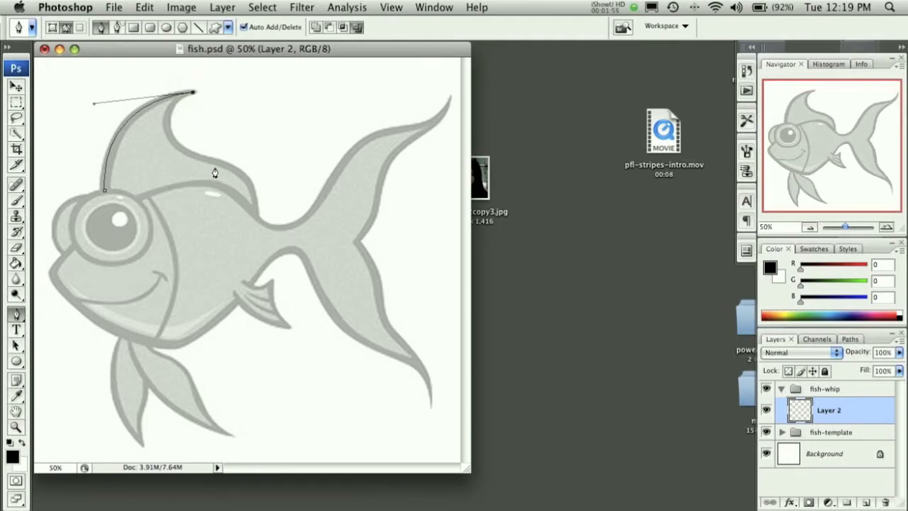
mouse_move(255, 210)
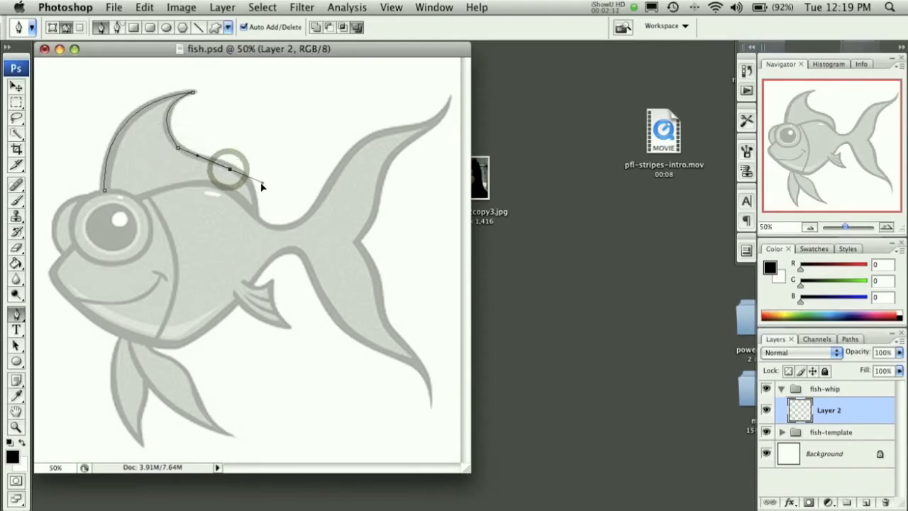
key(z)
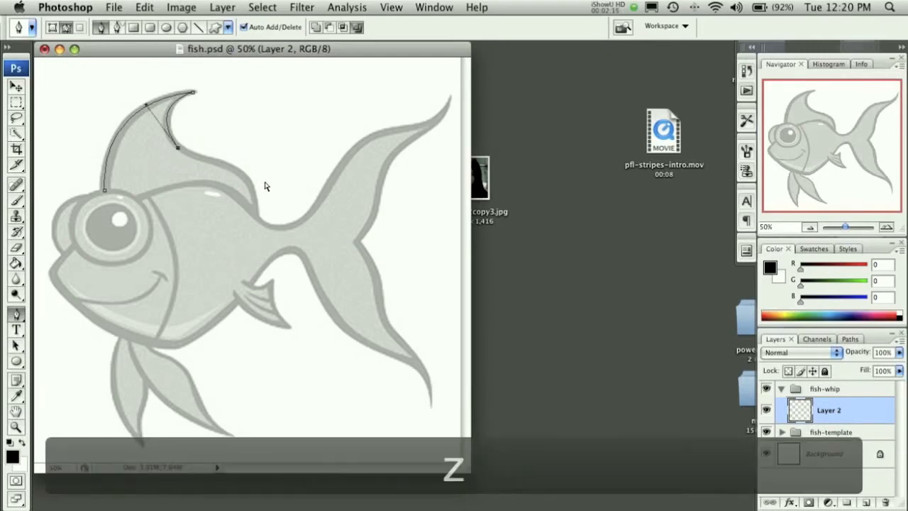
click(248, 183)
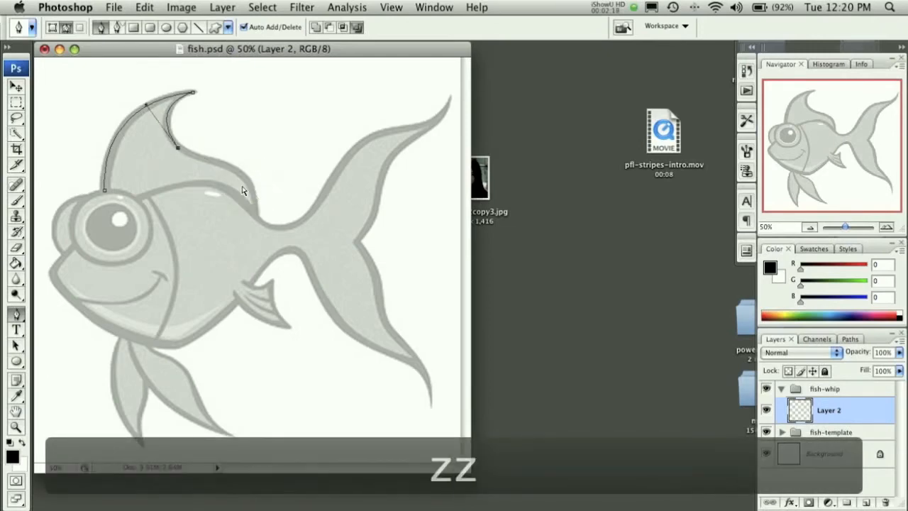
key(cmd+z)
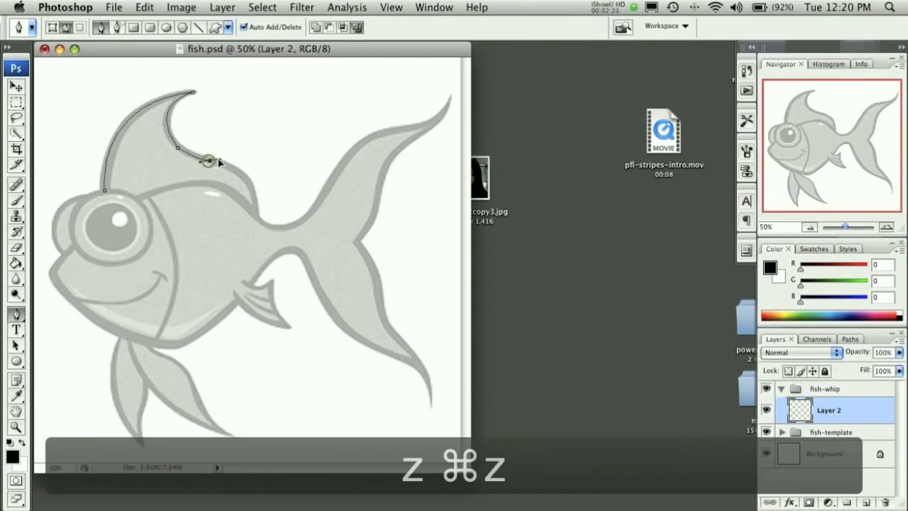
key(cmd+z)
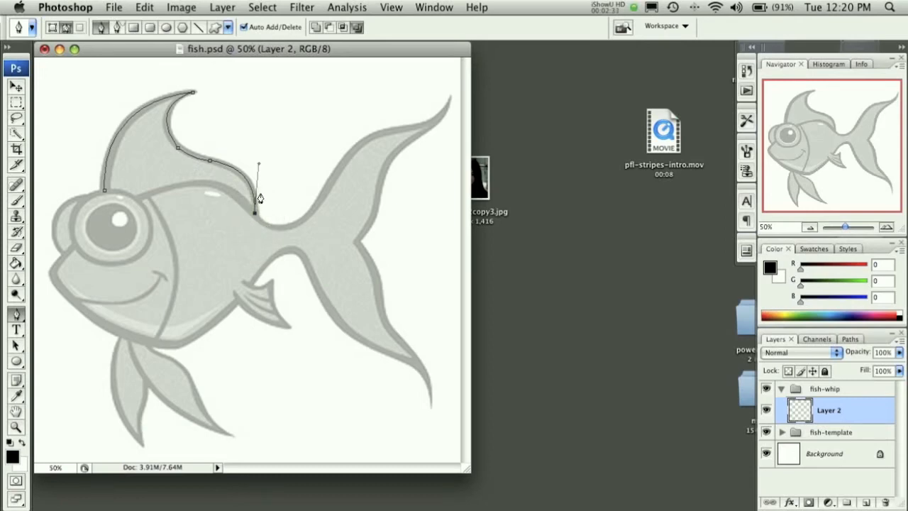
Stroke the fin path with the black brush and hide the path to reveal the outline
right_click(258, 198)
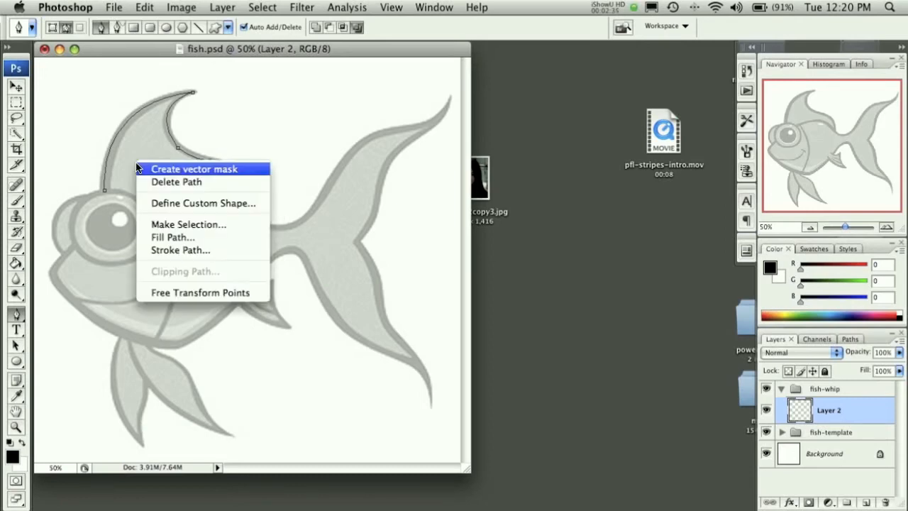
mouse_move(180, 250)
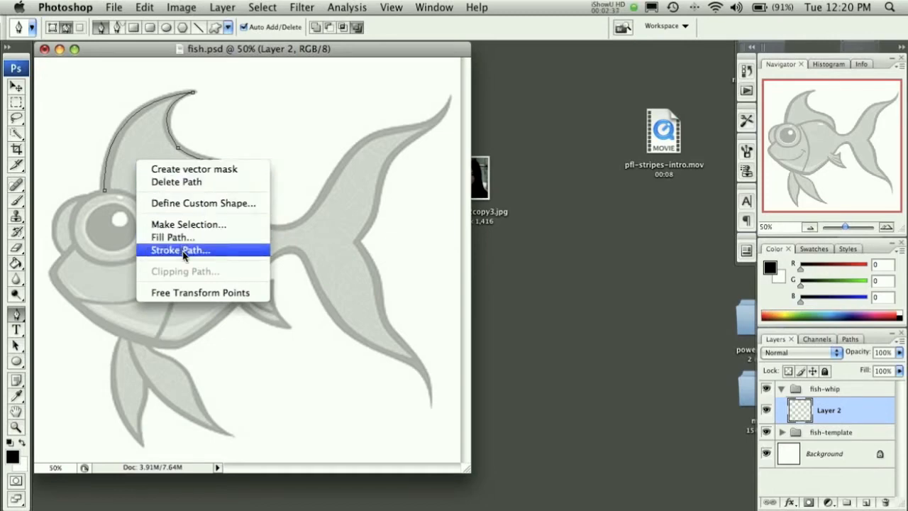
click(180, 250)
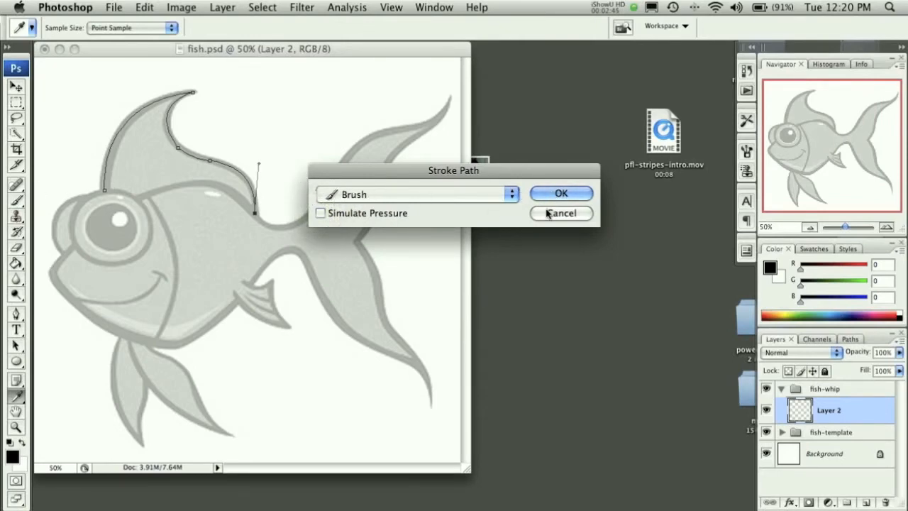
click(561, 193)
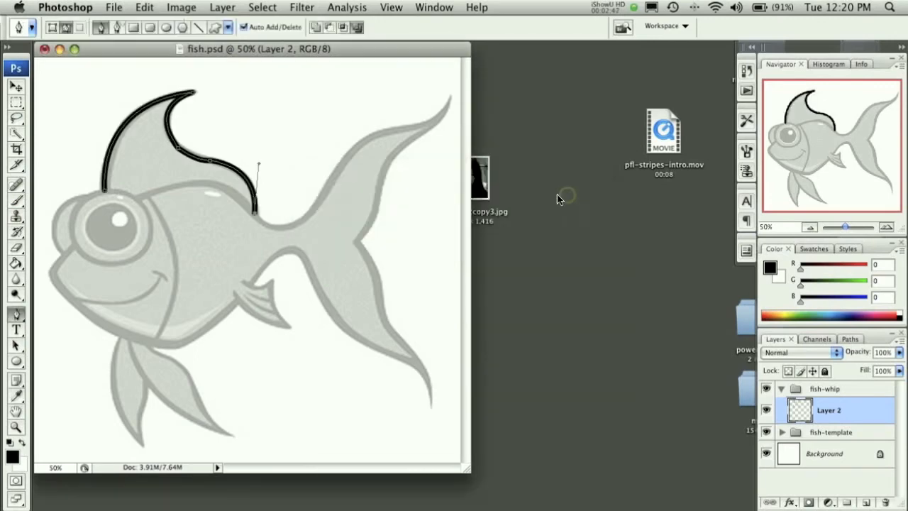
click(186, 156)
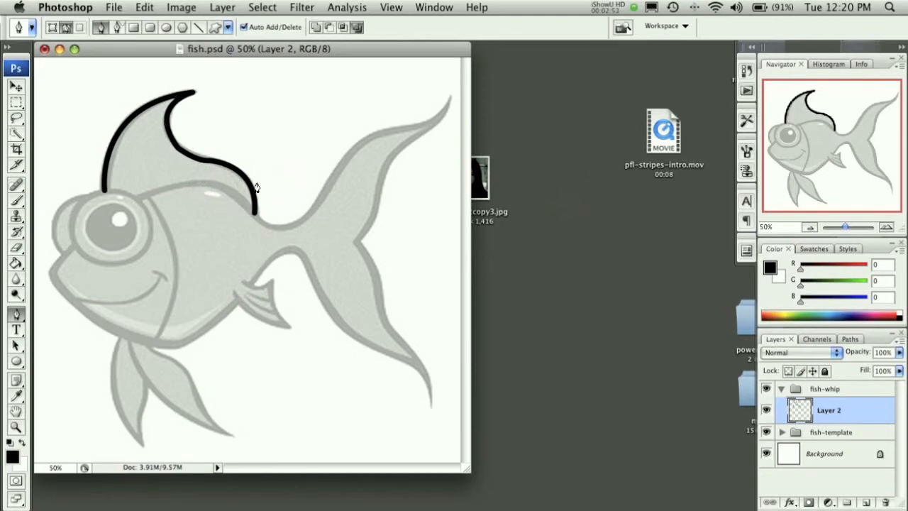
mouse_move(177, 154)
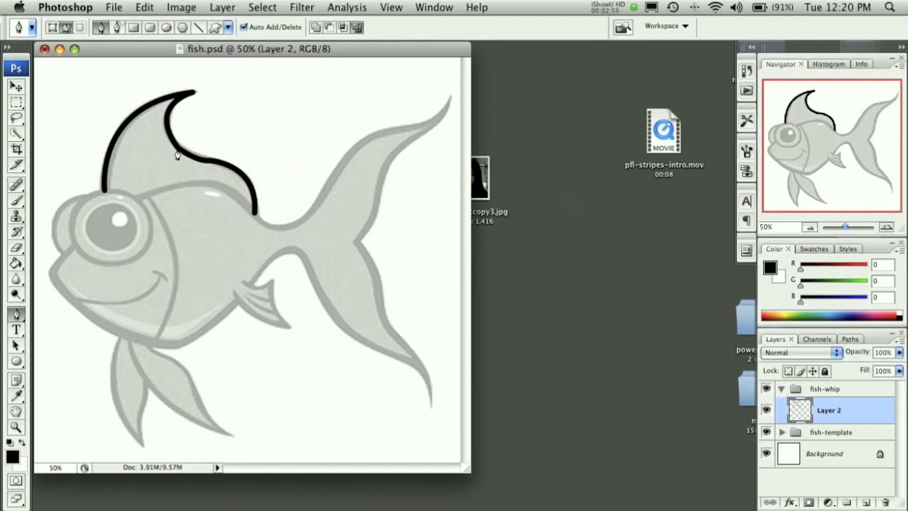
Trace the fish's back and upper tail edge to a sharp tail tip, undoing misplaced anchors
drag(177, 155, 245, 206)
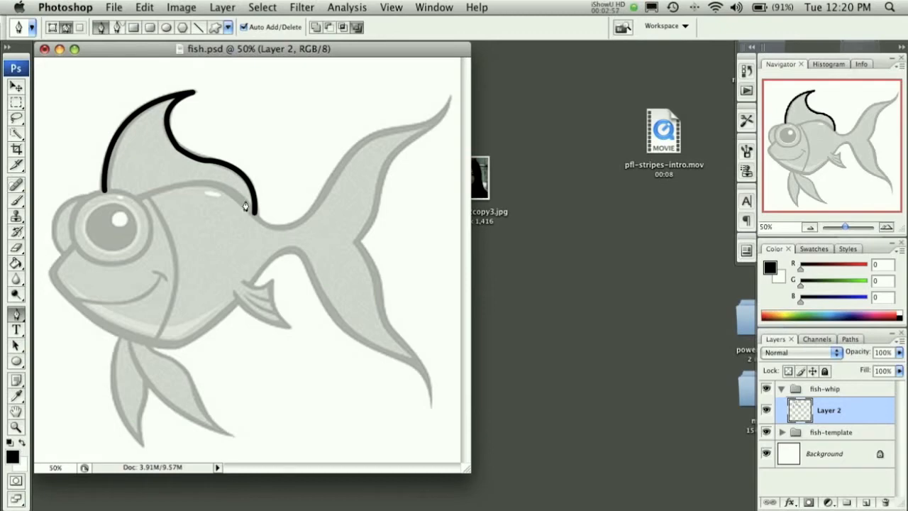
mouse_move(166, 175)
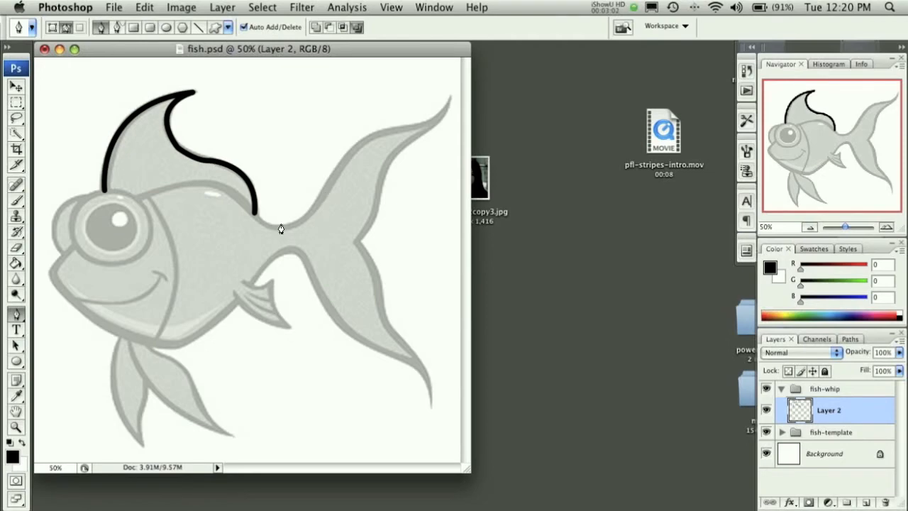
mouse_move(128, 208)
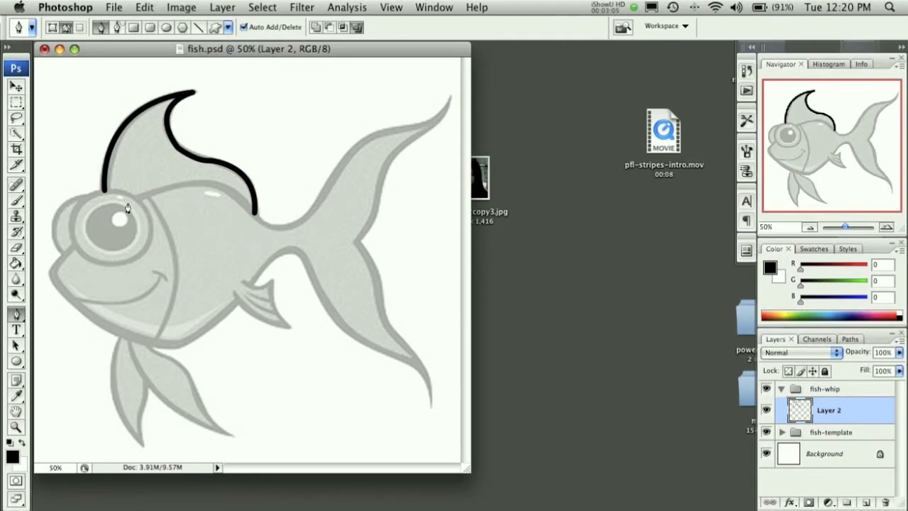
mouse_move(138, 205)
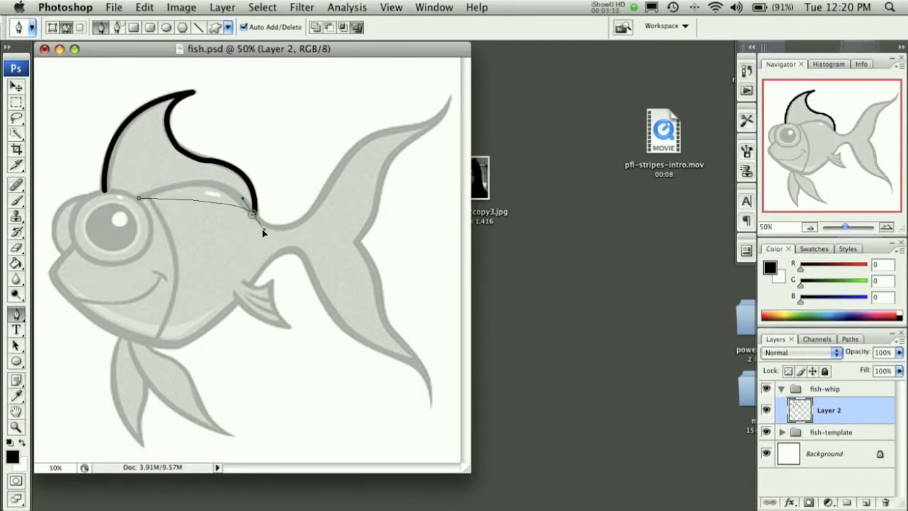
drag(252, 215, 287, 276)
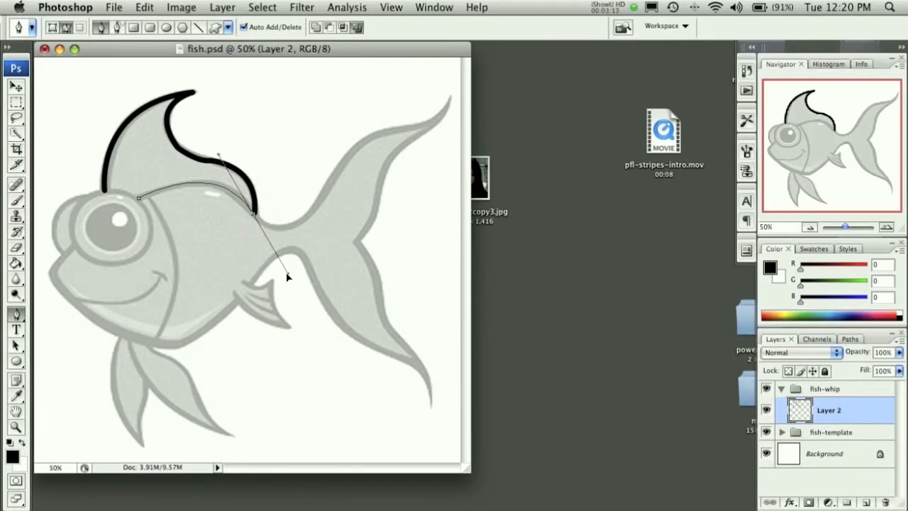
mouse_move(310, 217)
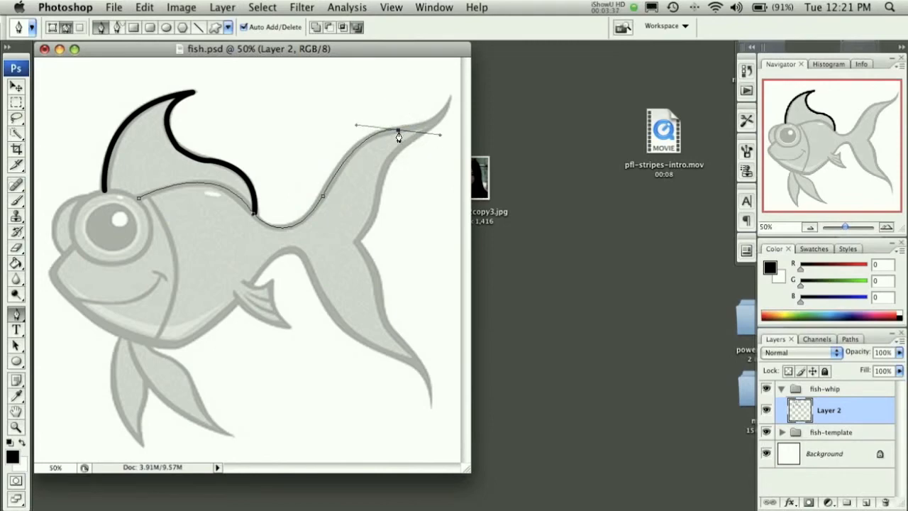
drag(397, 135, 450, 103)
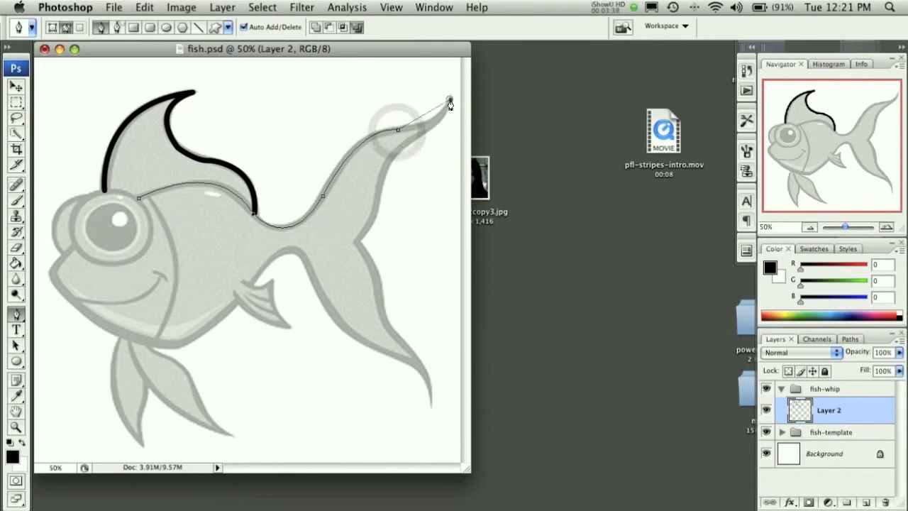
key(cmd+z)
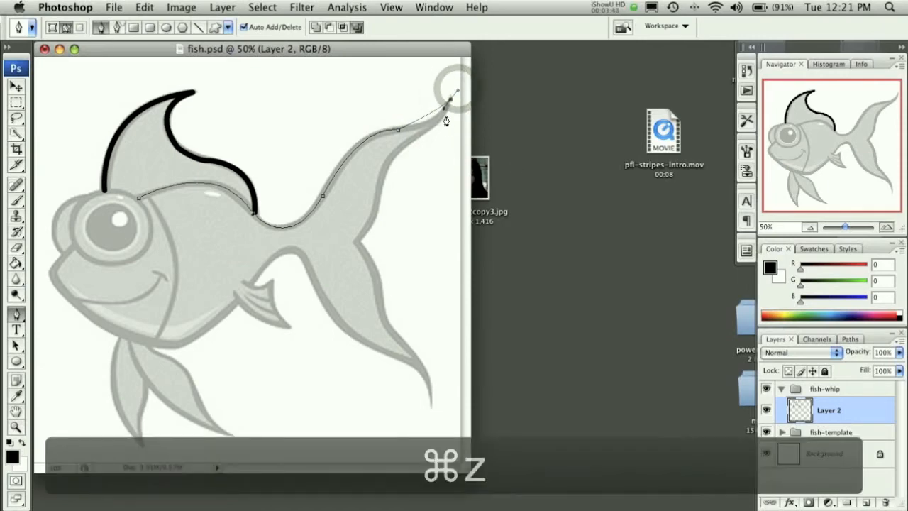
key(cmd+z)
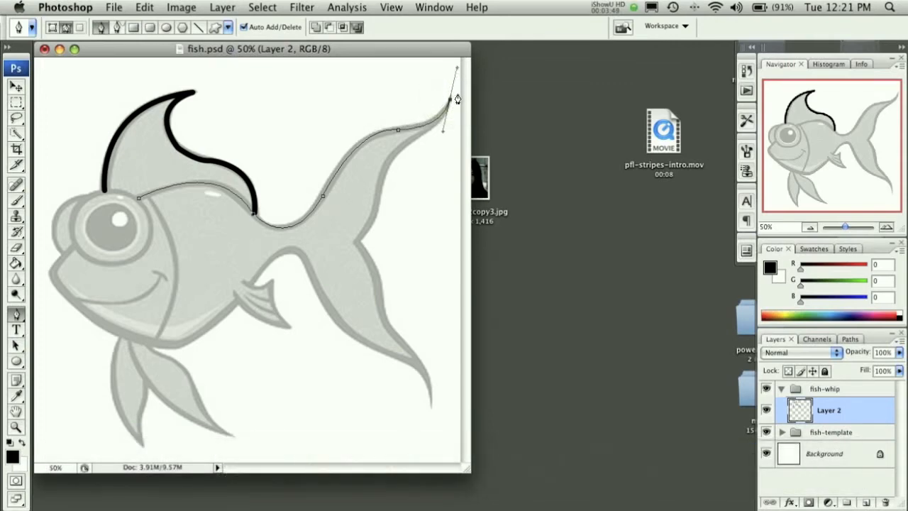
click(450, 99)
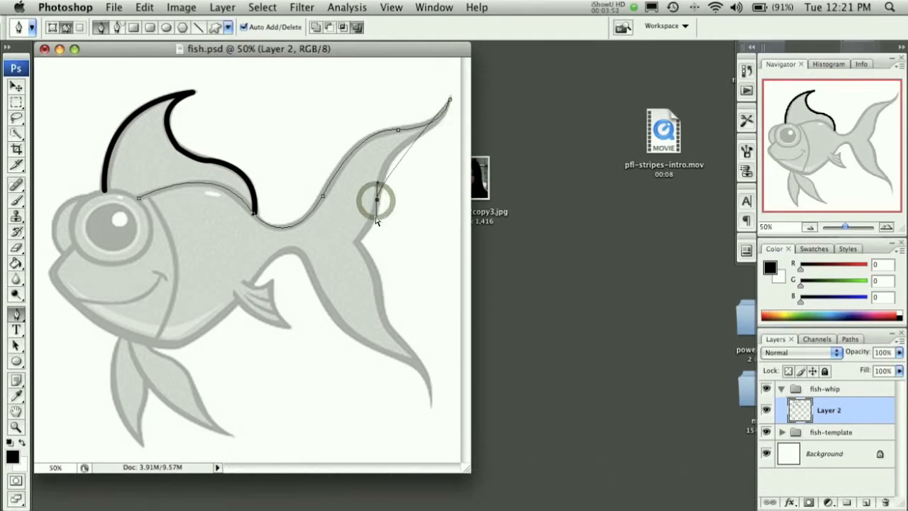
key(cmd+z)
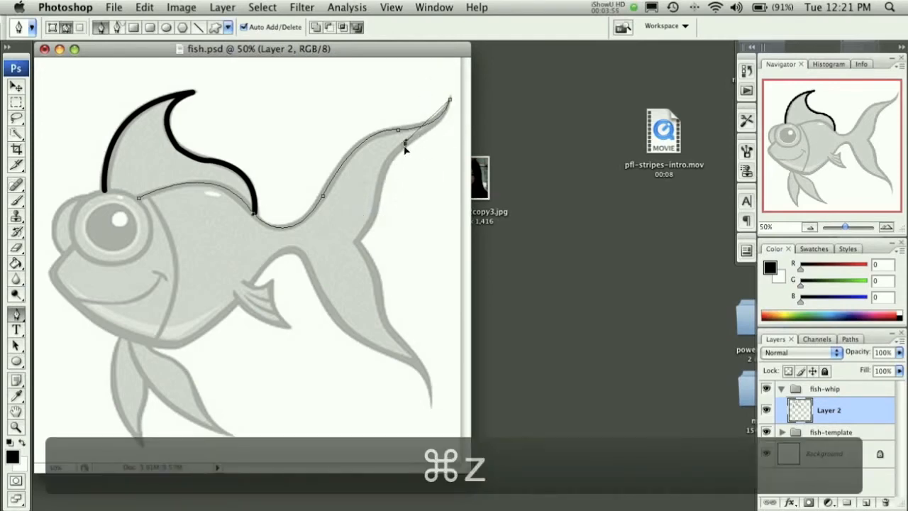
key(cmd+z)
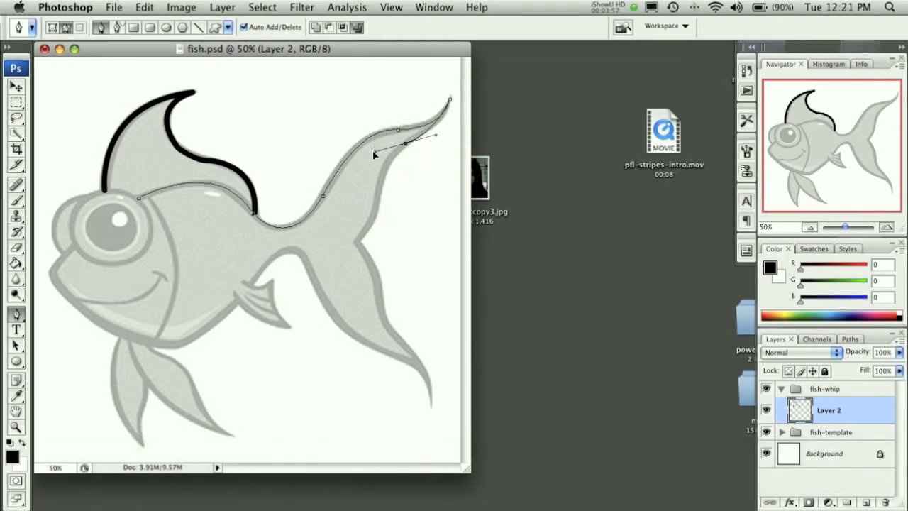
key(cmd+z)
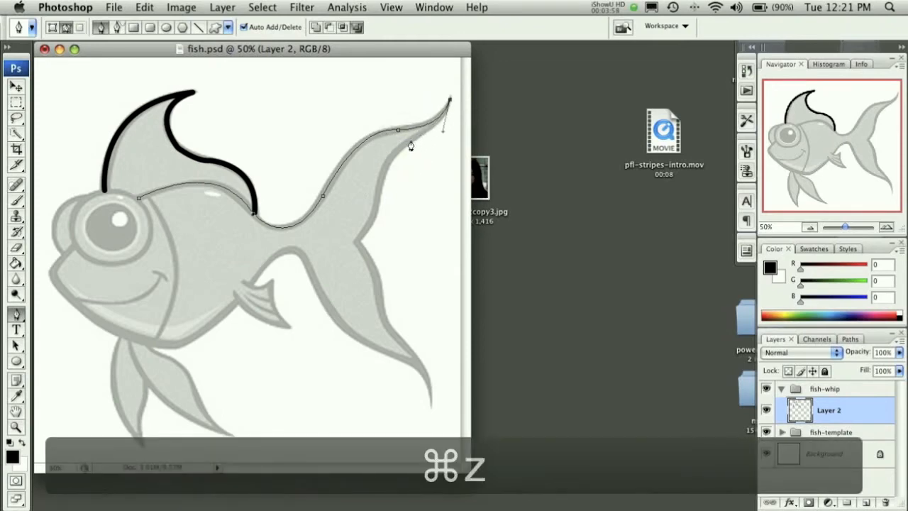
key(cmd+z)
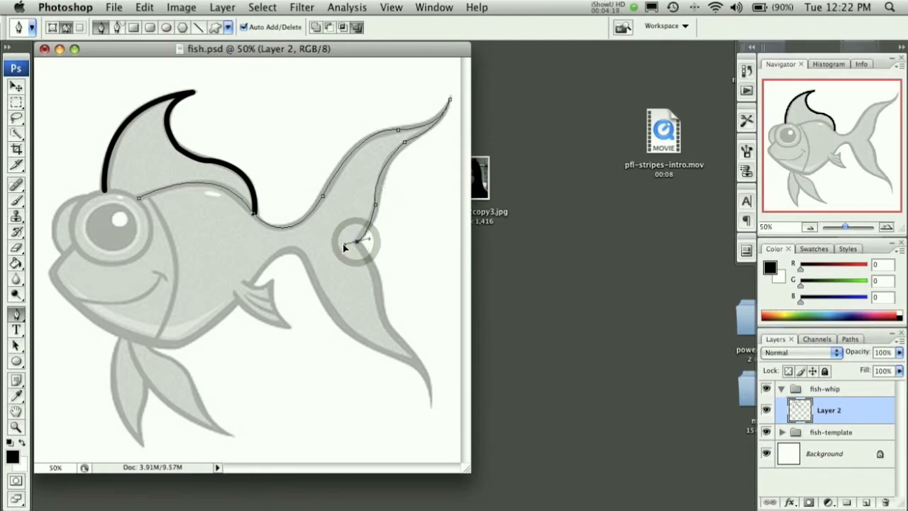
Continue the path through the tail fork, lower lobe and along the belly toward the mouth
click(356, 249)
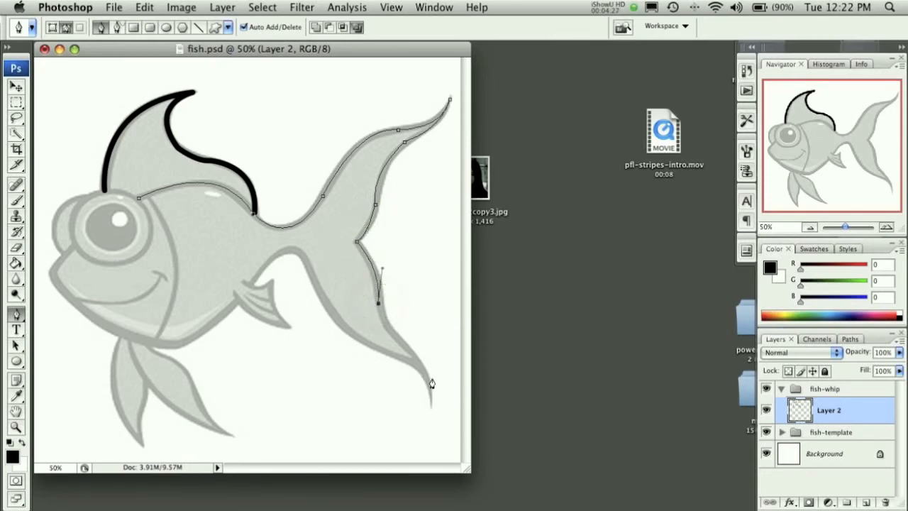
click(407, 353)
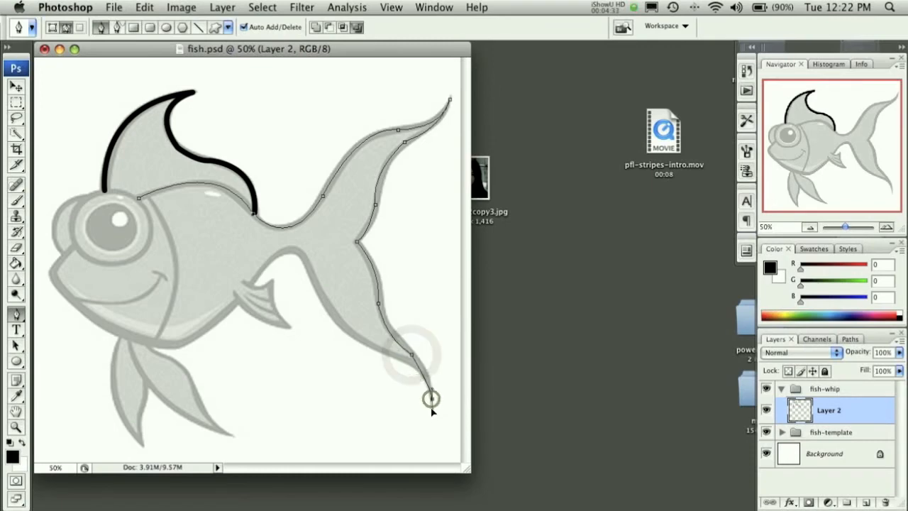
click(431, 397)
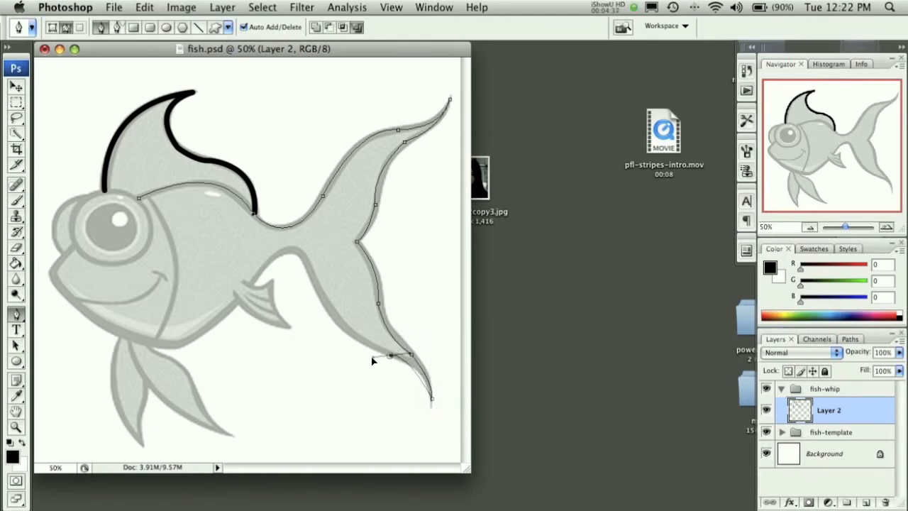
drag(390, 354, 421, 358)
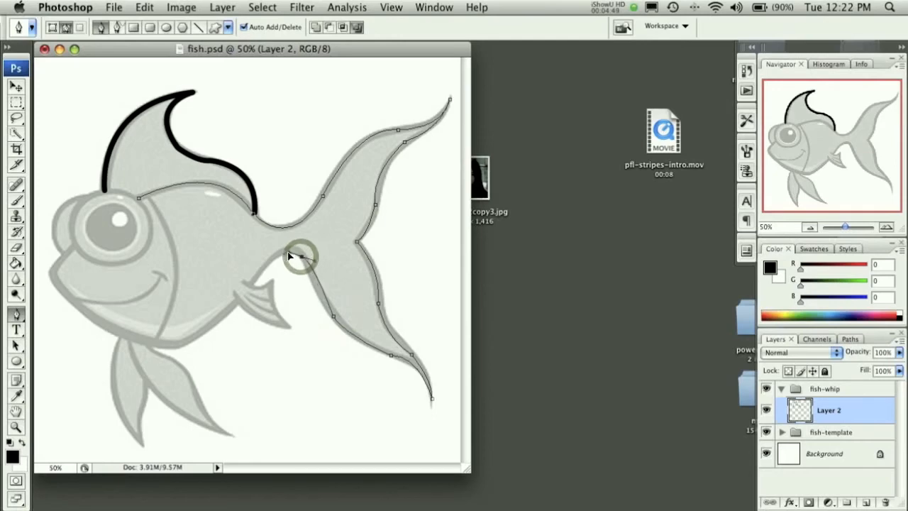
click(289, 255)
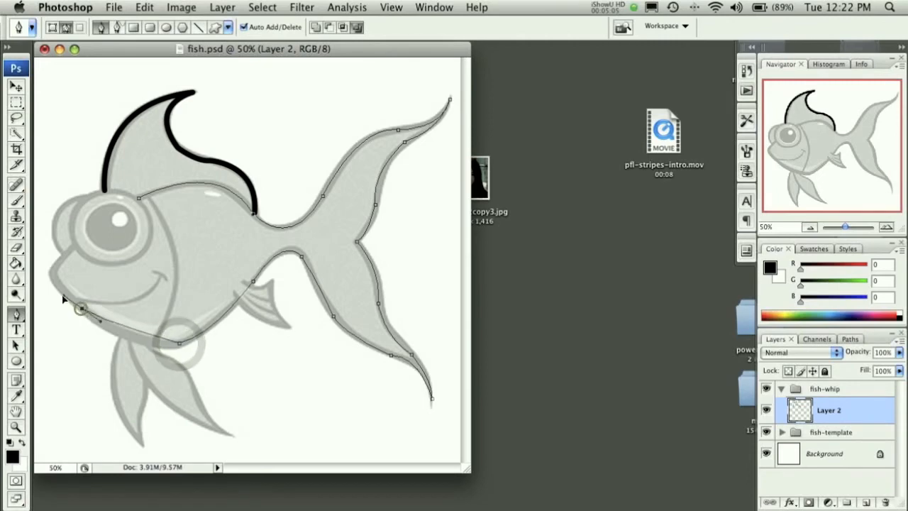
drag(81, 309, 83, 319)
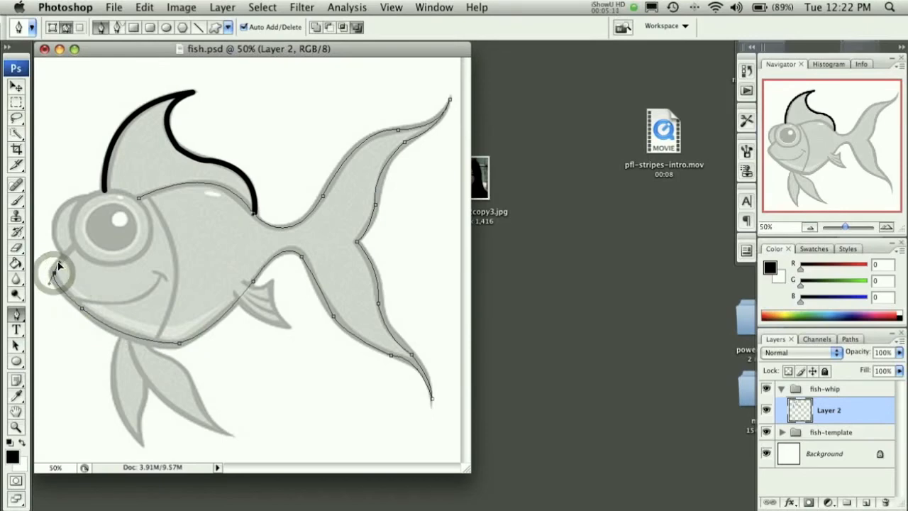
mouse_move(128, 231)
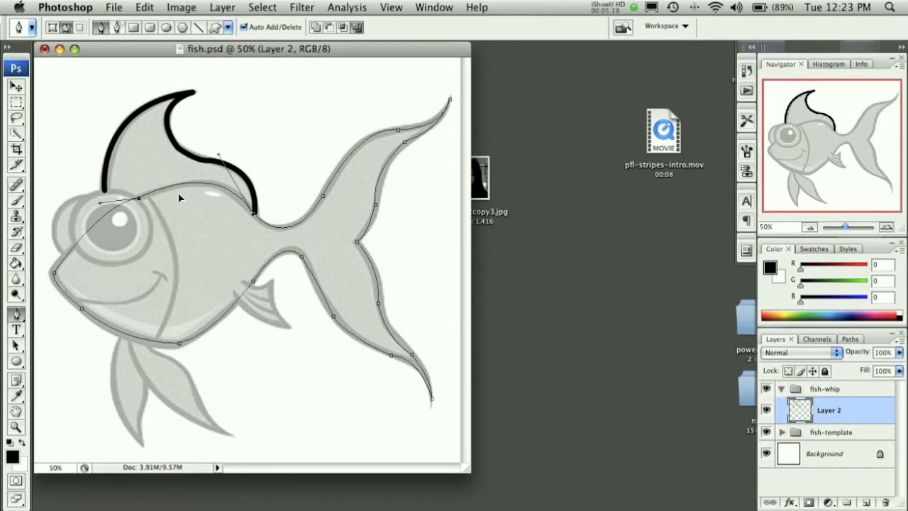
Stroke the body-and-tail path with the brush, delete the path and switch to the Eraser
right_click(179, 198)
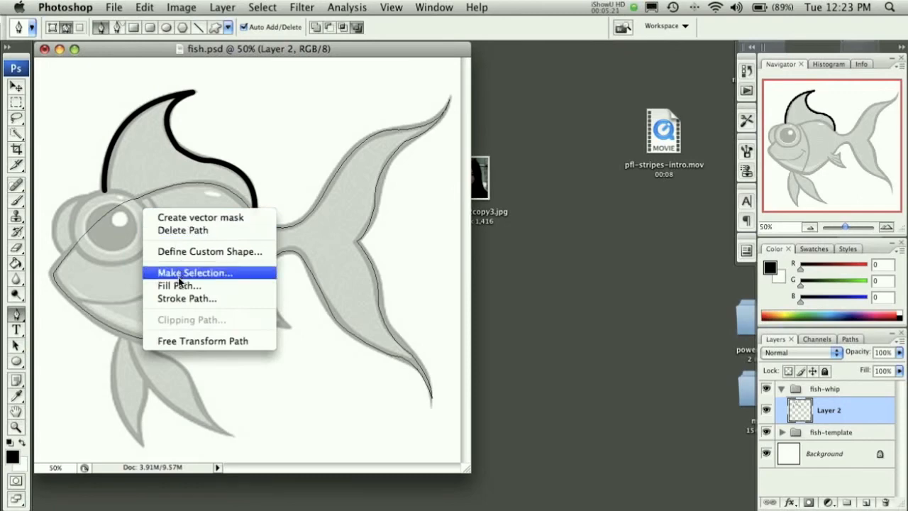
click(187, 298)
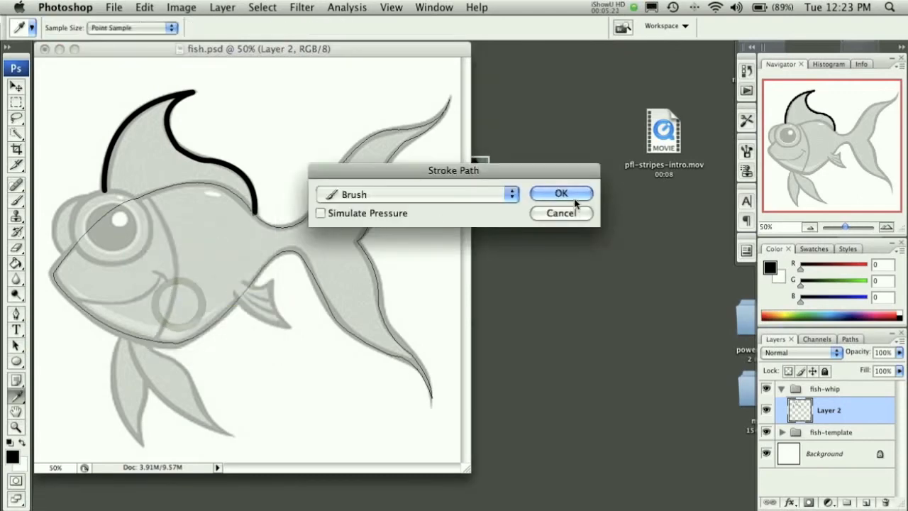
click(561, 193)
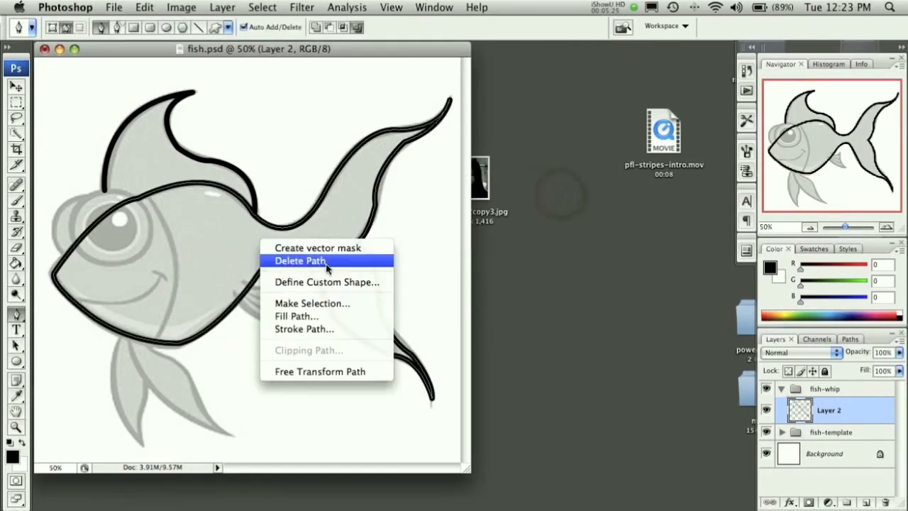
click(299, 260)
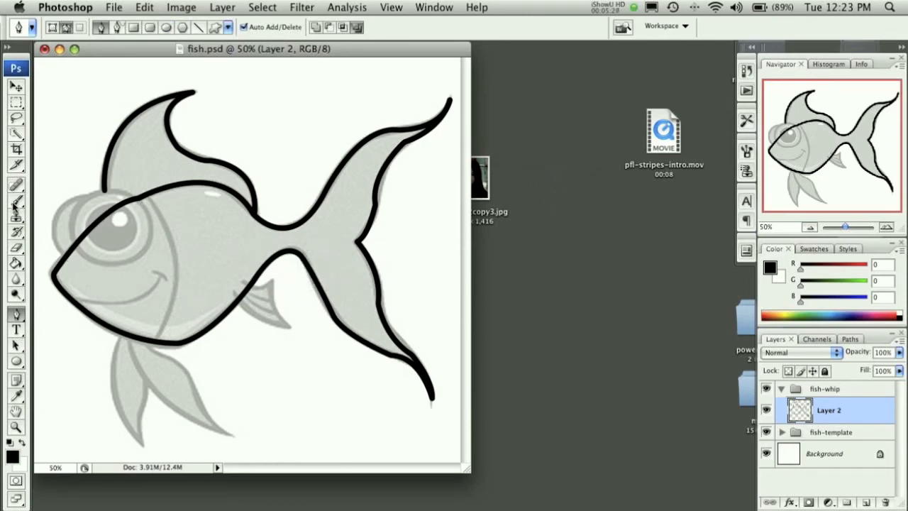
click(16, 245)
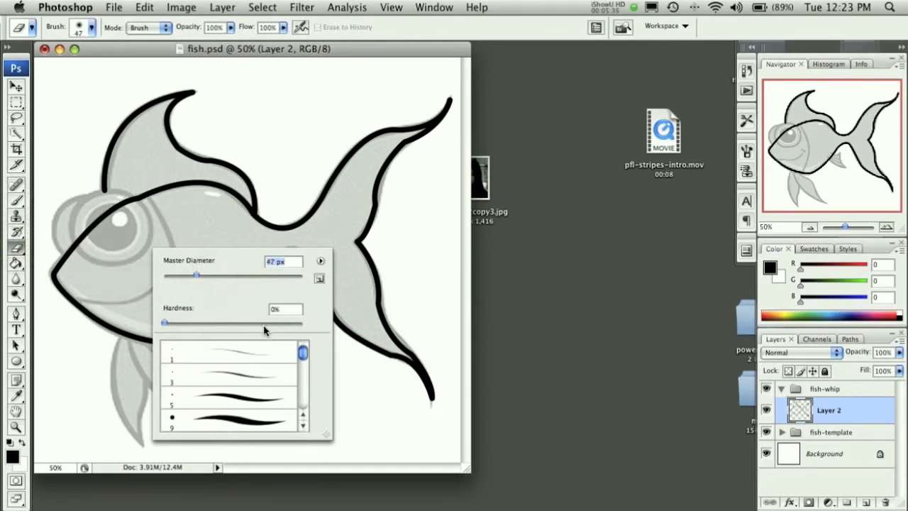
Set a soft 47 px eraser and remove the outline crossing the fish's eye
drag(165, 323, 301, 323)
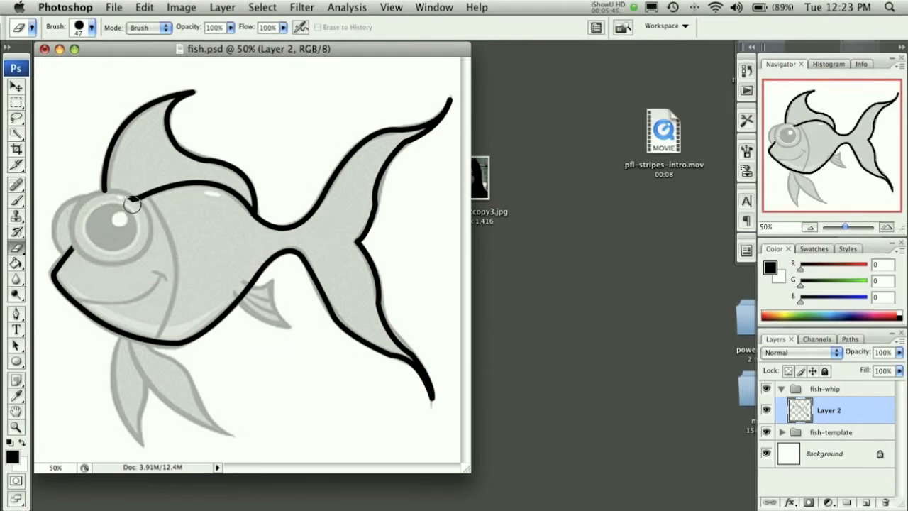
click(135, 205)
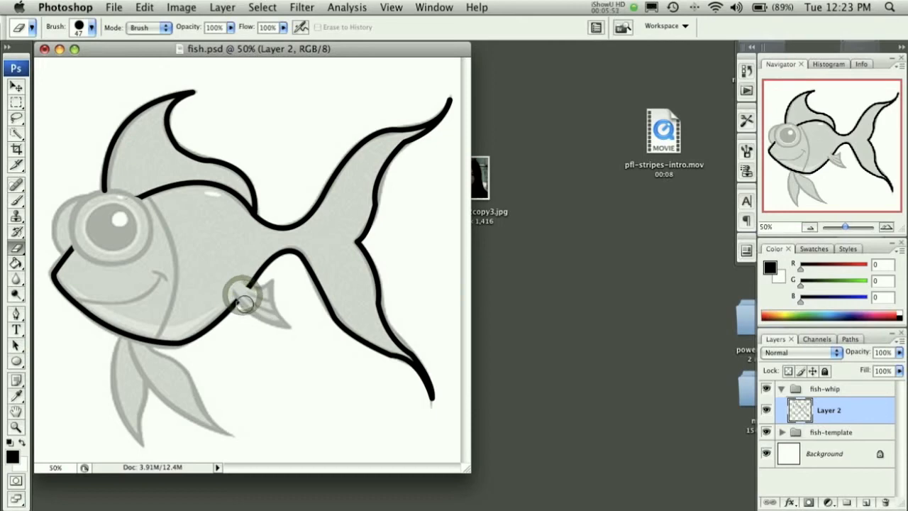
mouse_move(266, 370)
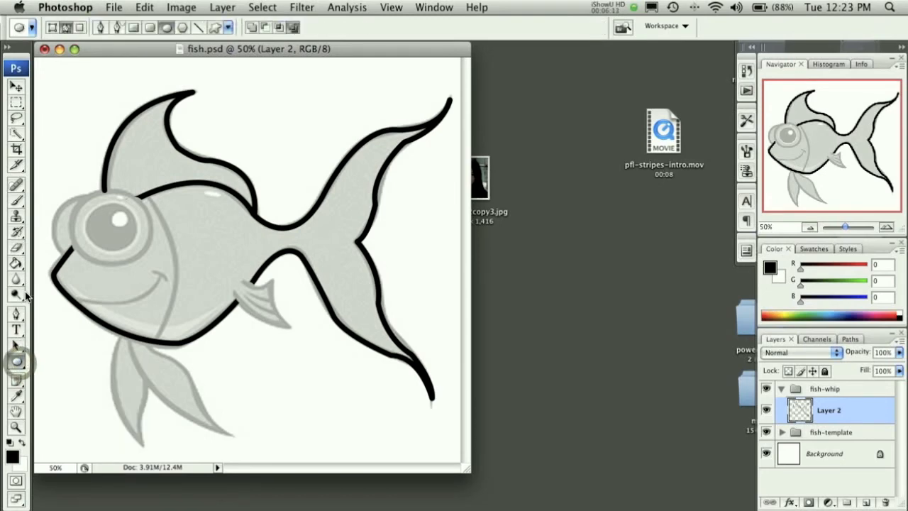
Try the Ellipse tool for the eye, undo, and return to the Pen for tracing
click(16, 312)
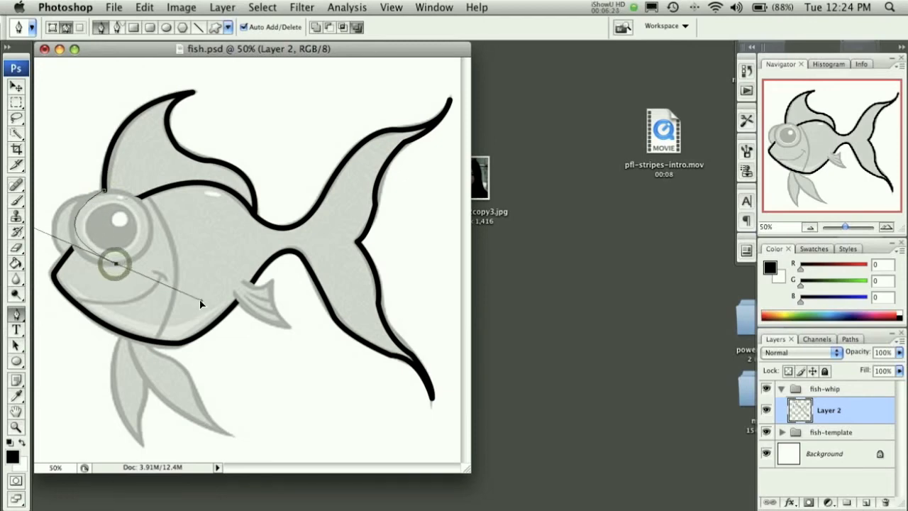
key(cmd+z)
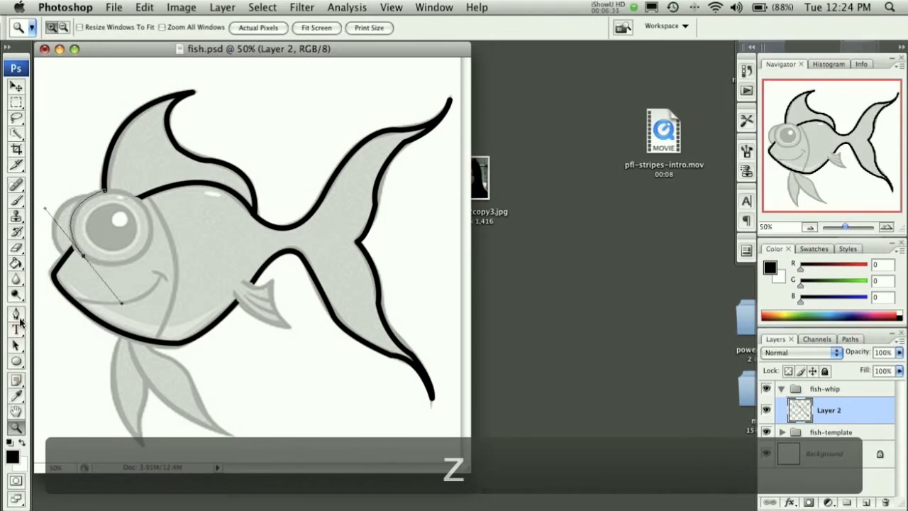
click(16, 313)
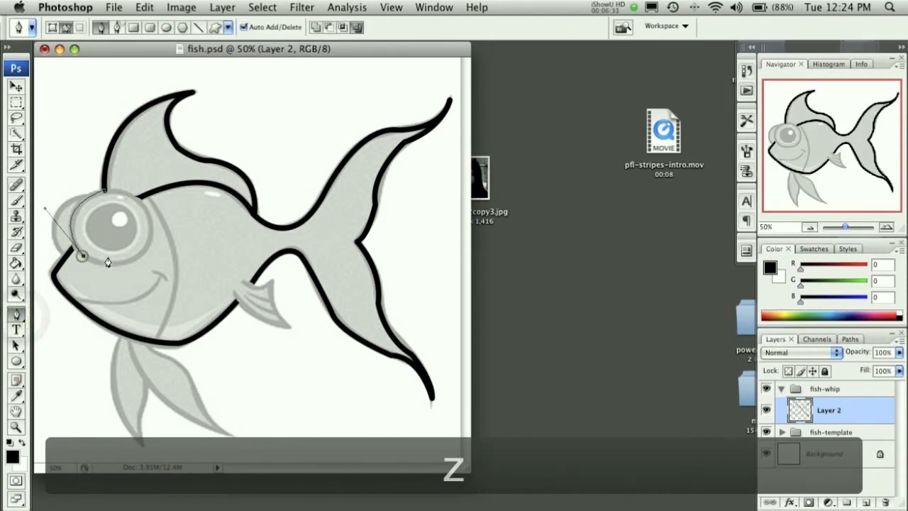
mouse_move(143, 256)
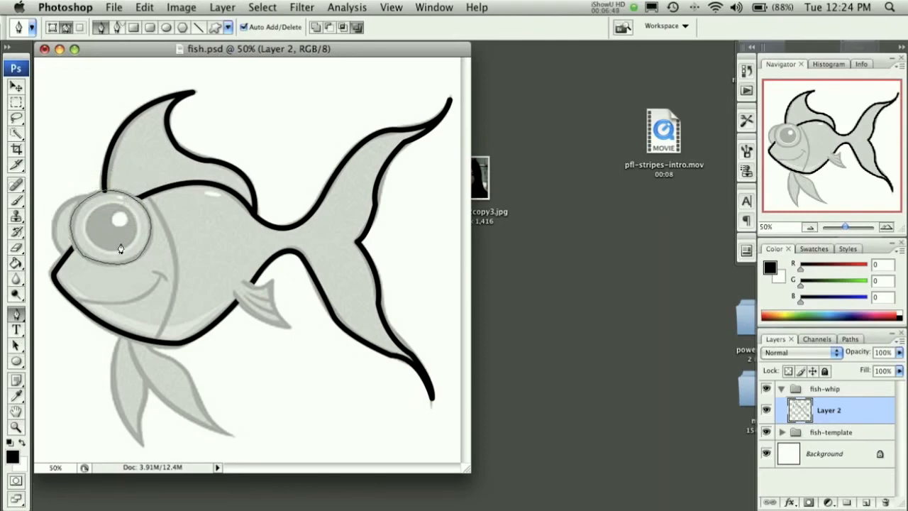
right_click(120, 248)
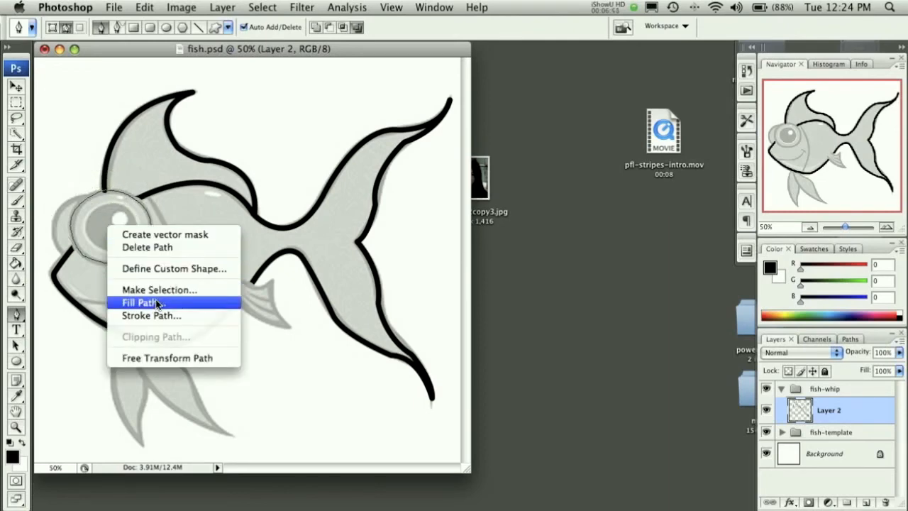
click(139, 302)
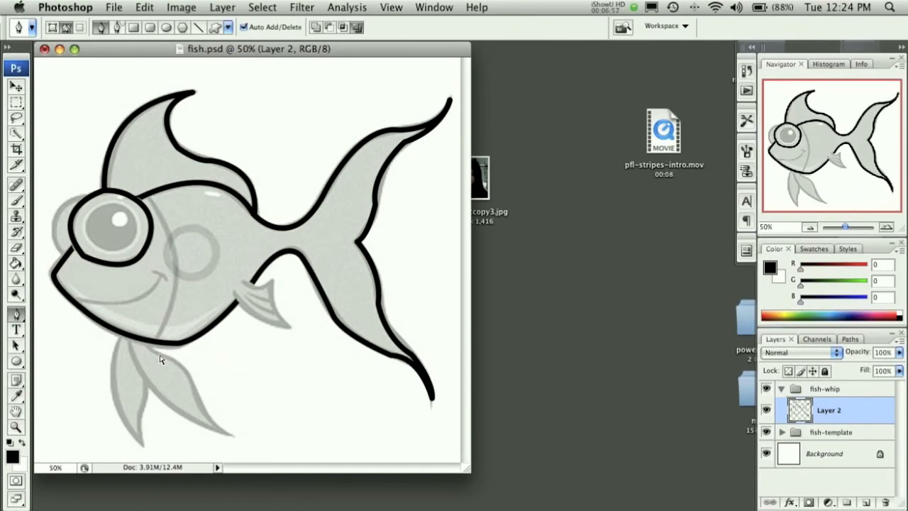
key(cmd+z)
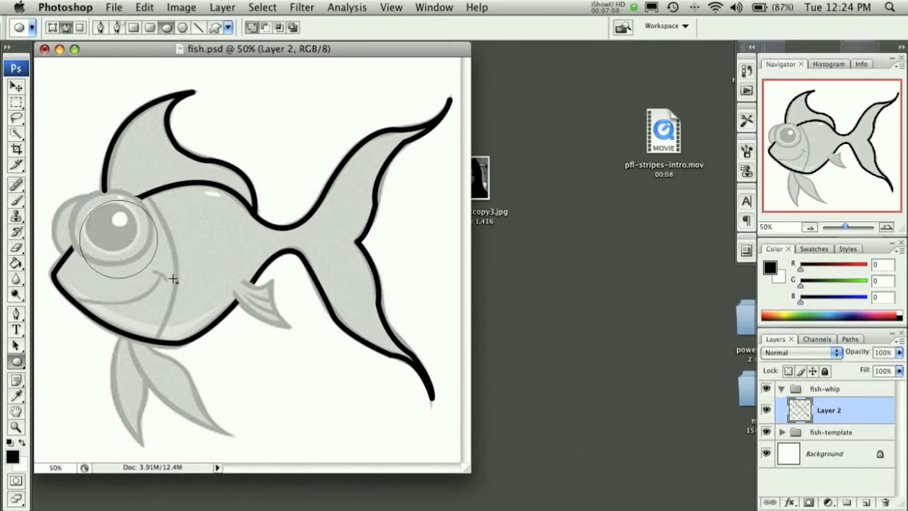
Undo the accidental shift to restore the outlines' position
click(12, 85)
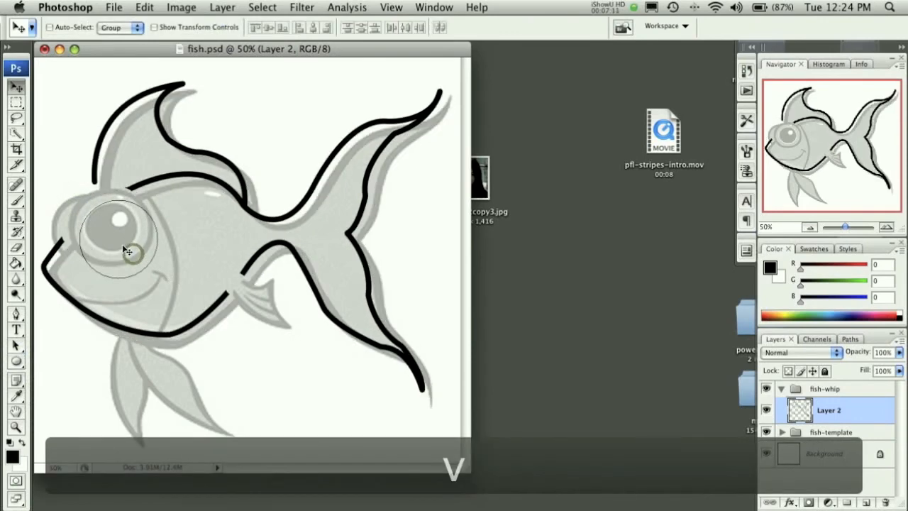
key(cmd+z)
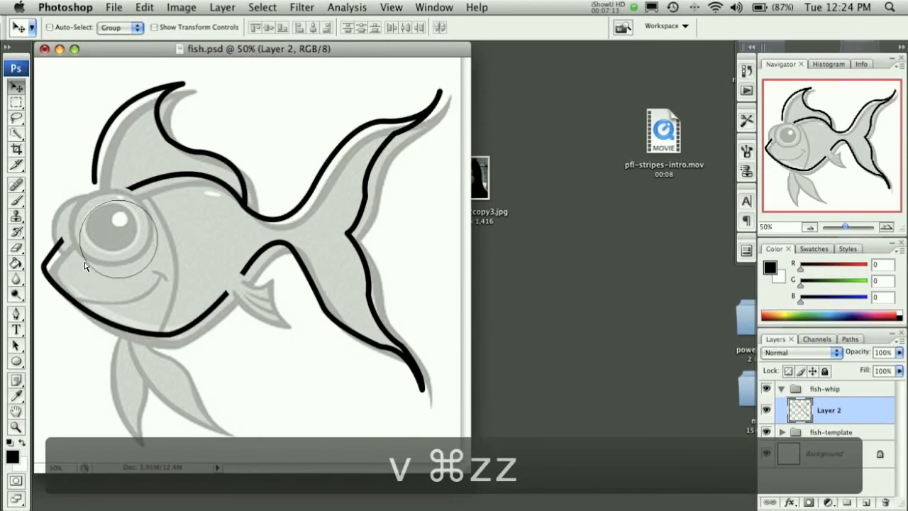
key(cmd+z)
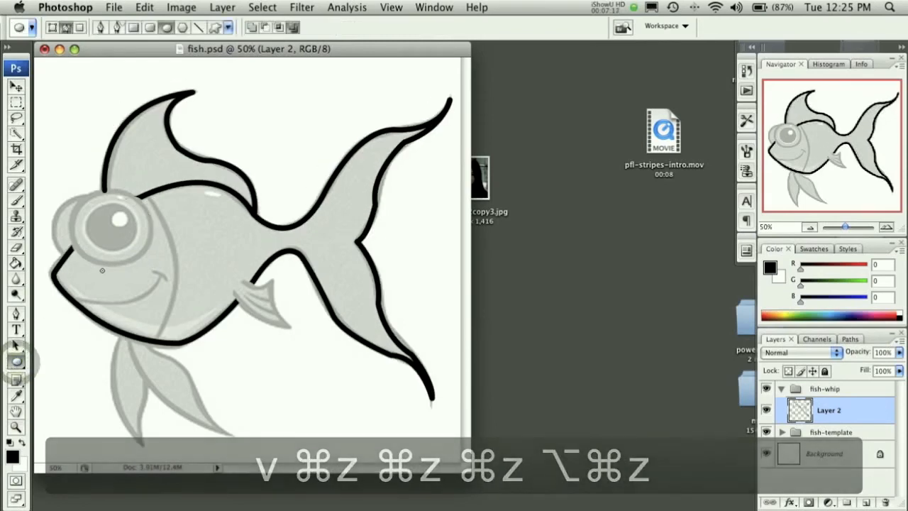
key(cmd+z)
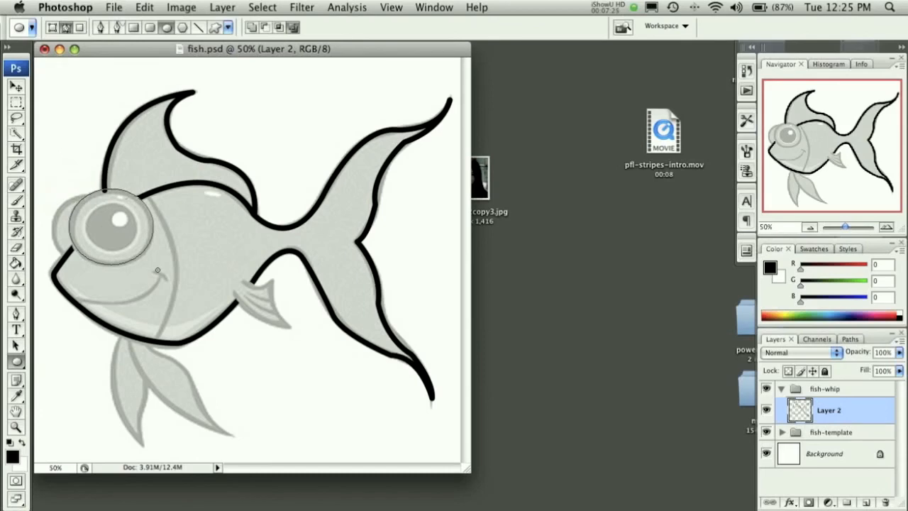
mouse_move(102, 195)
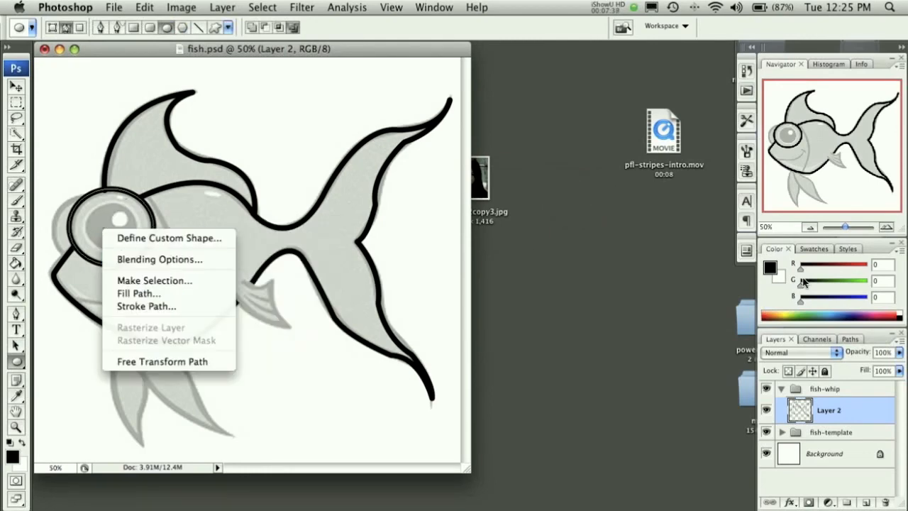
Stroke the round eye path in heavy black and delete the leftover Work Path
click(848, 339)
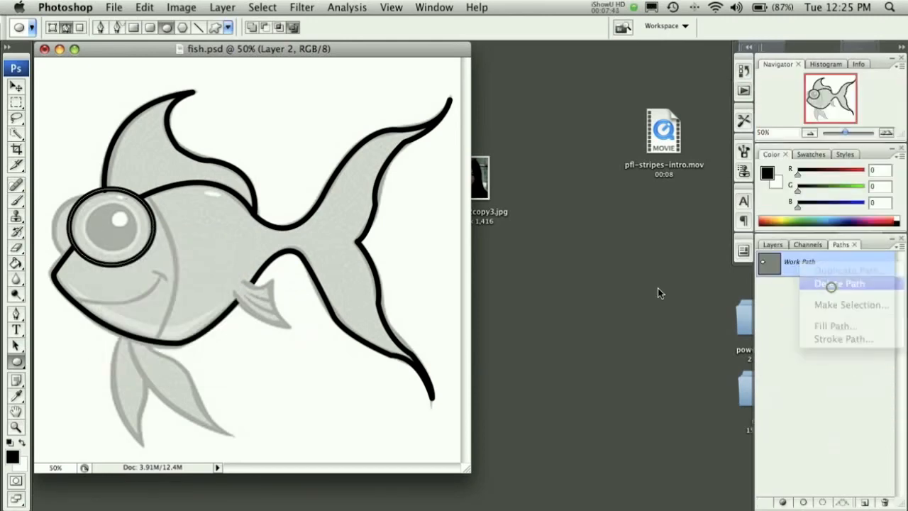
click(838, 283)
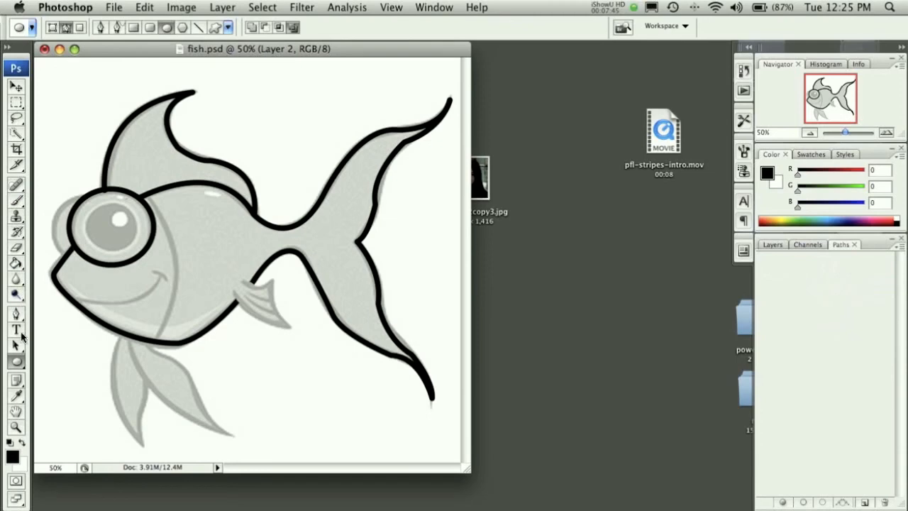
click(15, 426)
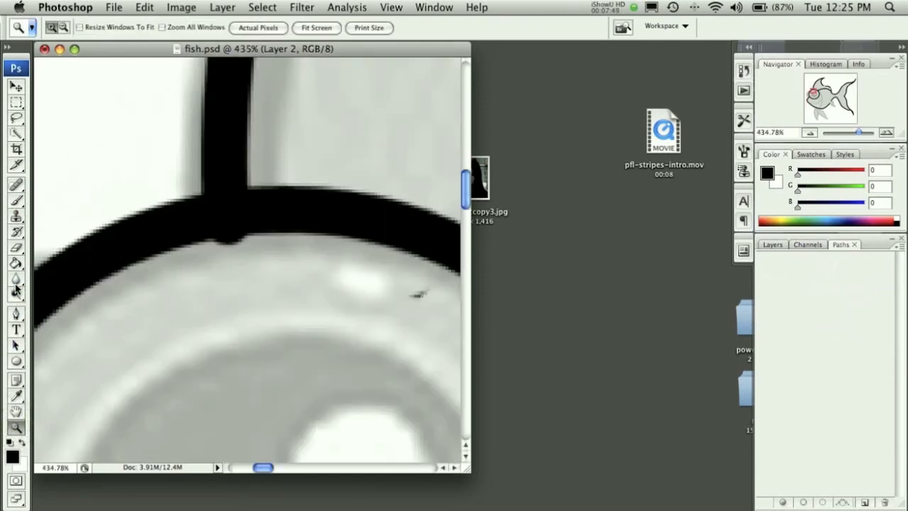
Erase the stray blob at the fin-to-eye joint and zoom back out to the whole fish
click(15, 246)
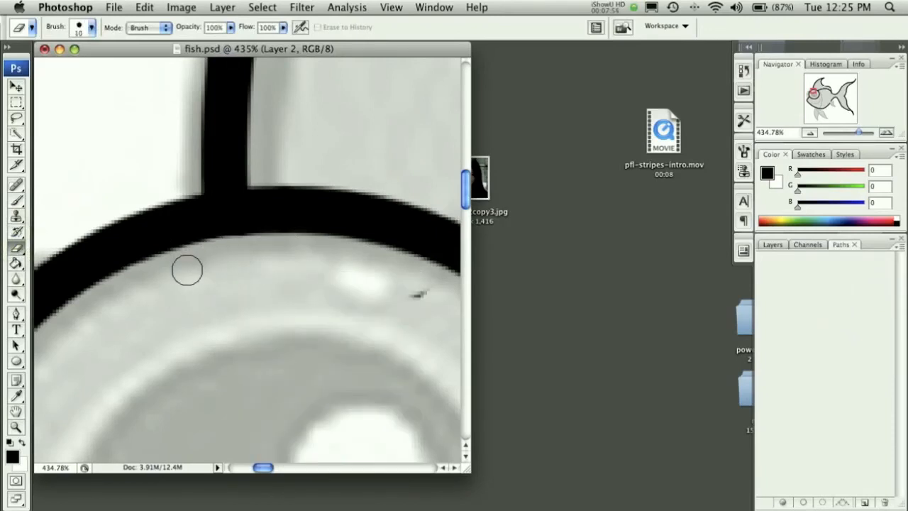
mouse_move(404, 287)
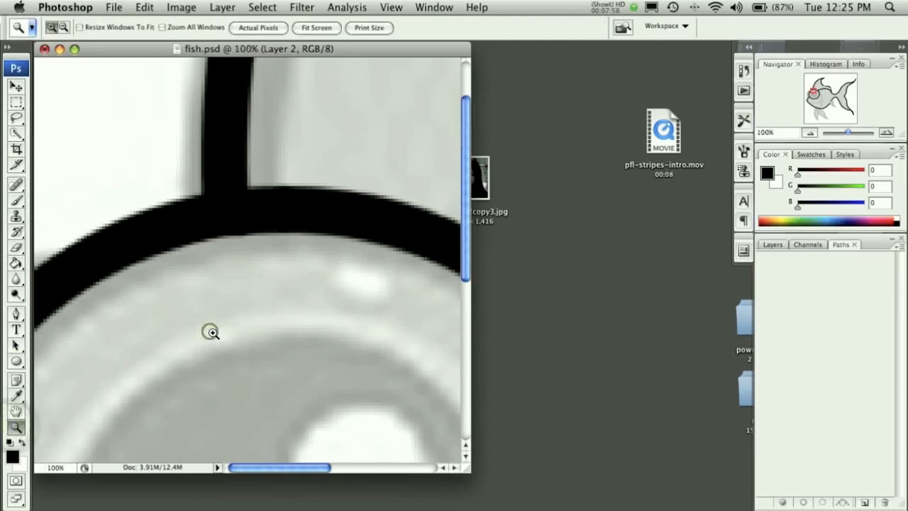
click(317, 28)
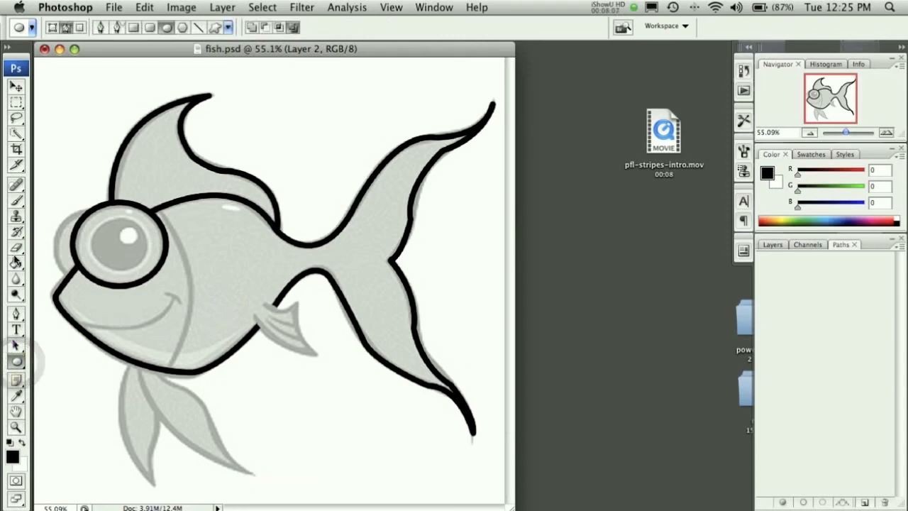
Lay down an arc path over the fish's forehead left of the eye, undoing misplaced anchors
click(16, 305)
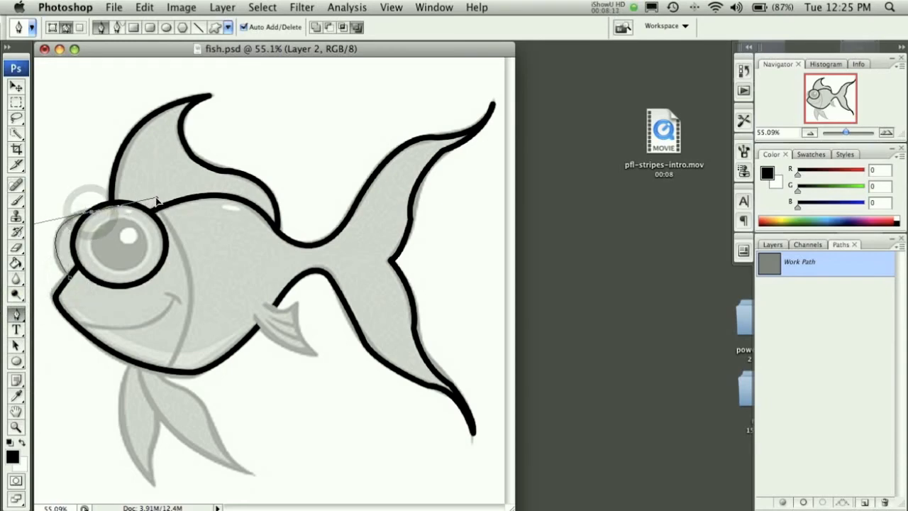
key(cmd+z)
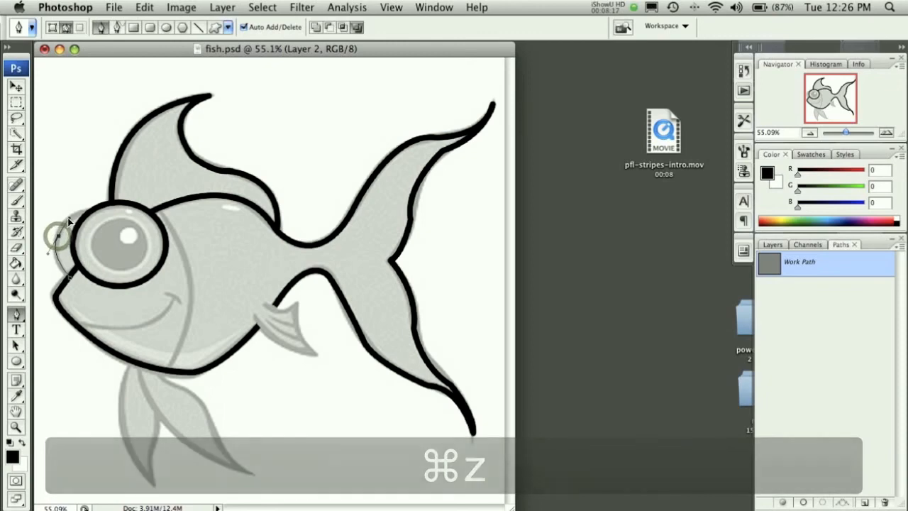
key(cmd+z)
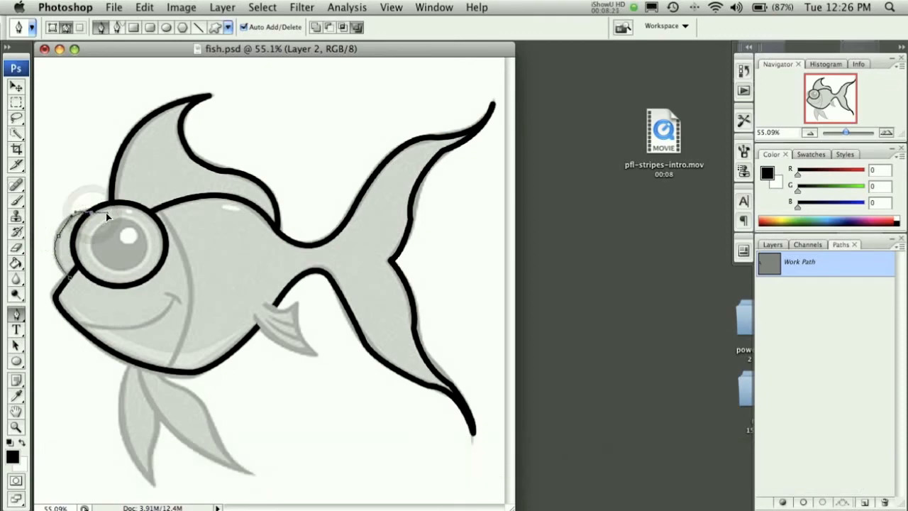
Test Stroke Path with the Brush on the new arc, then undo the stroke to refine it
right_click(106, 216)
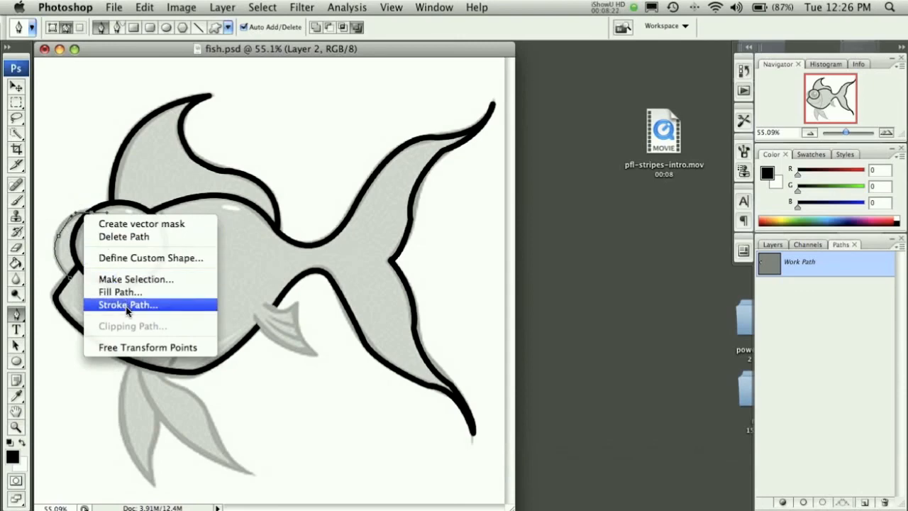
click(128, 304)
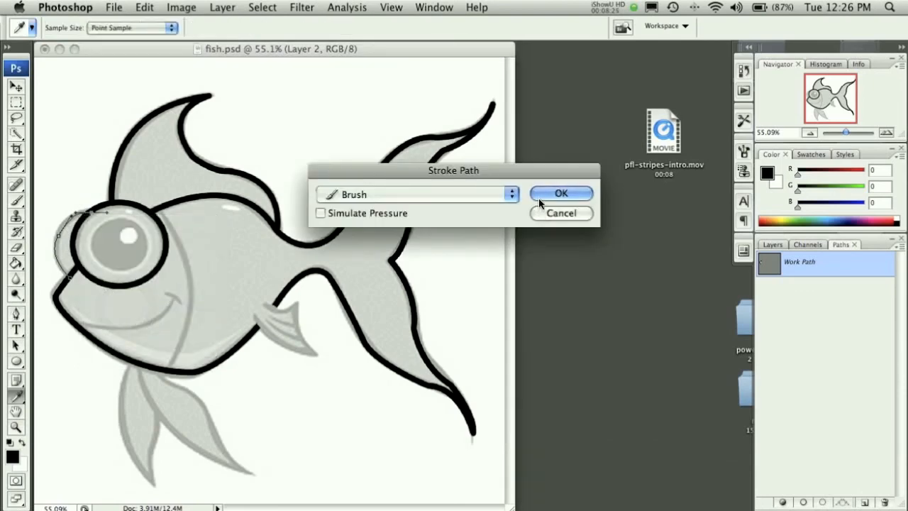
click(560, 193)
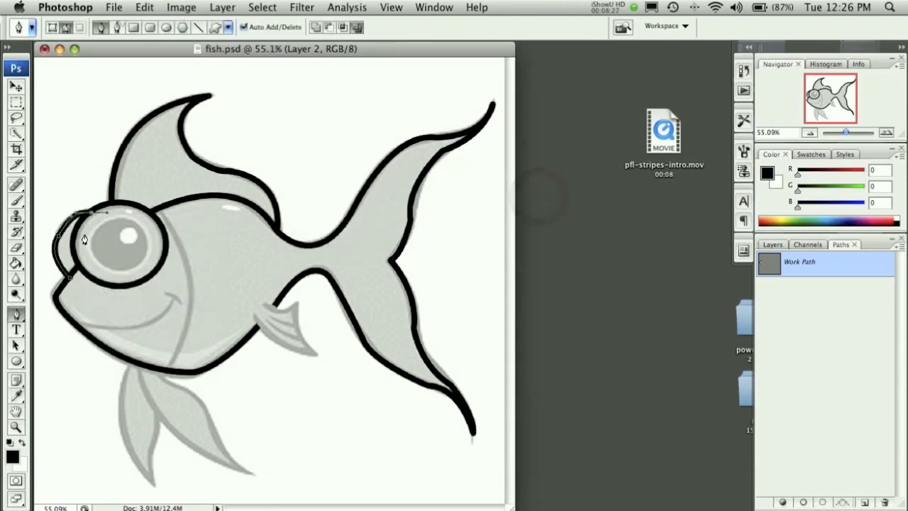
key(cmd+z)
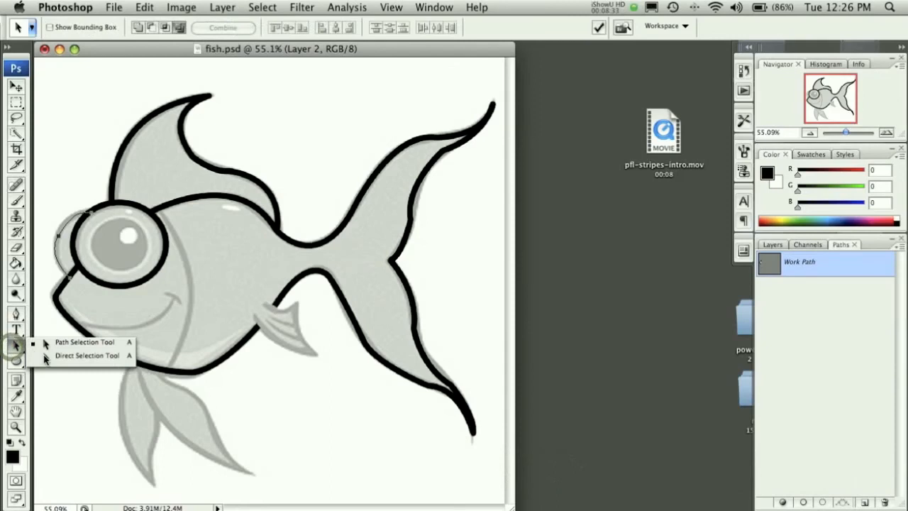
Adjust the arc's anchors, stroke it black over the forehead, and zoom toward the small side fin
click(86, 356)
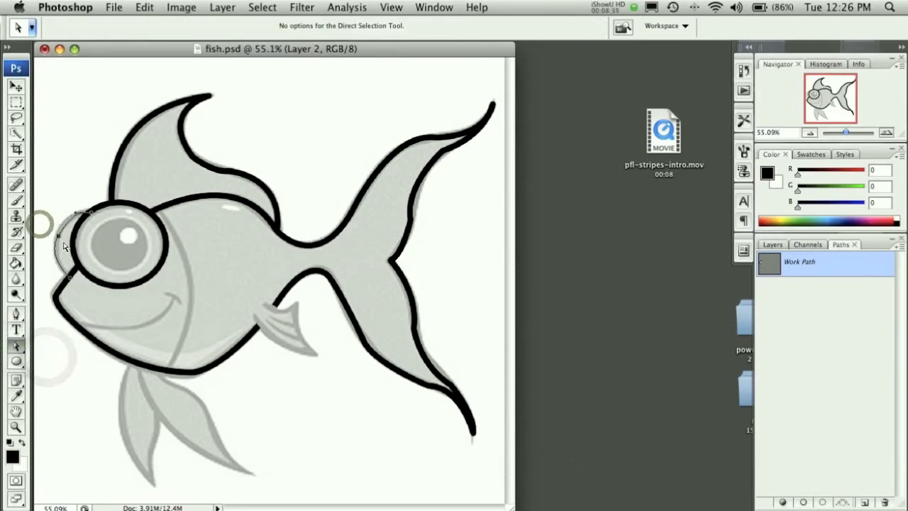
mouse_move(64, 223)
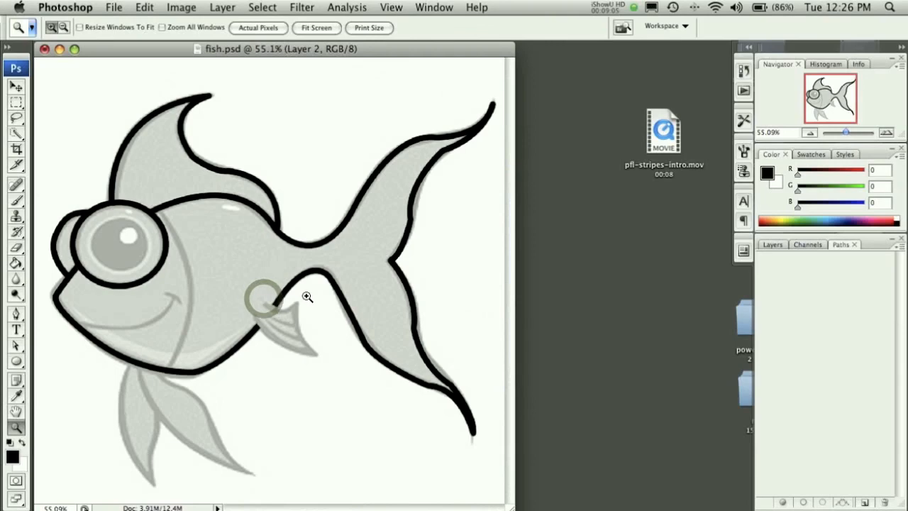
click(307, 296)
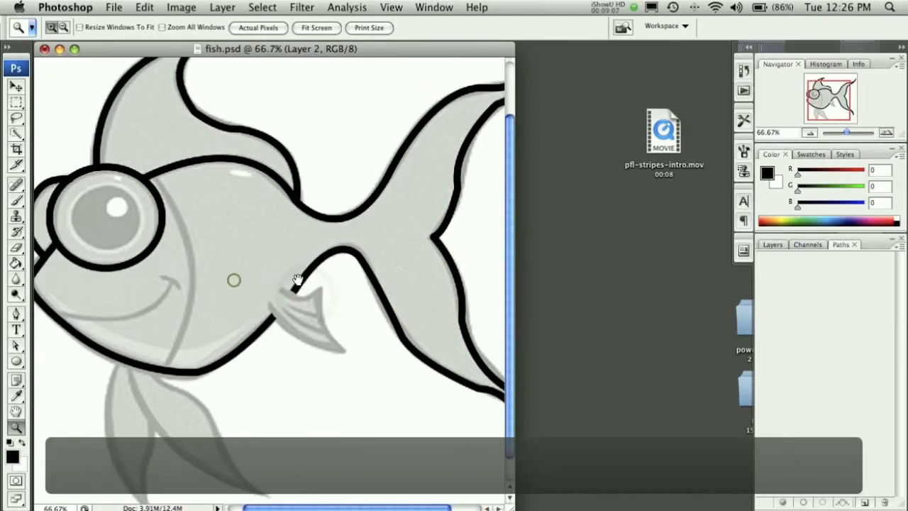